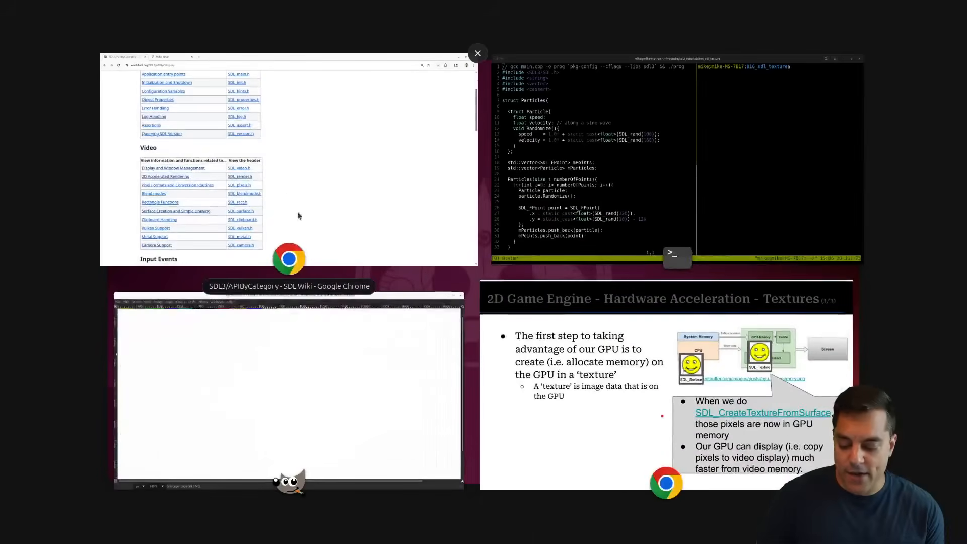
mouse_move(347, 193)
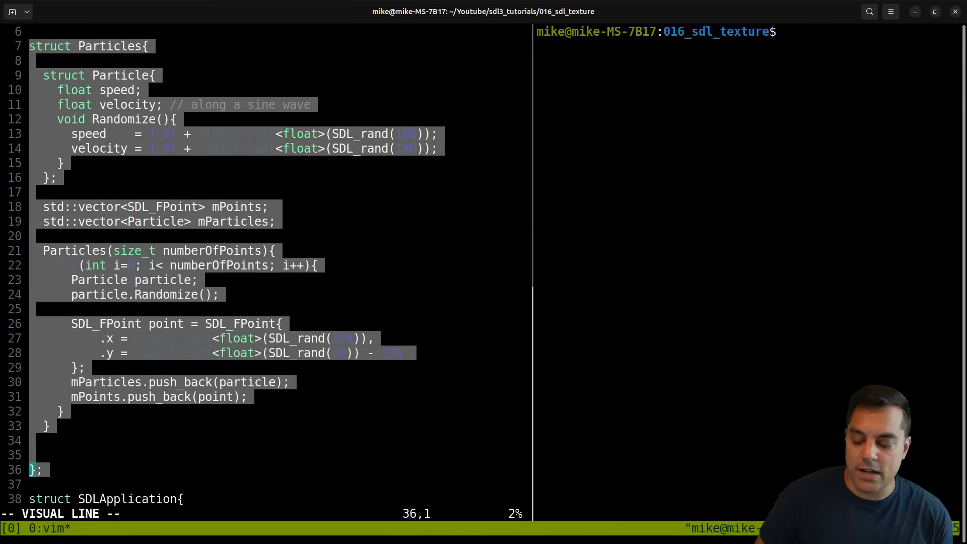
Delete the Particles struct and the SDL_RenderRect/SDL_RenderPoints drawing lines in Render(), then return to the top of main.cpp
key(d)
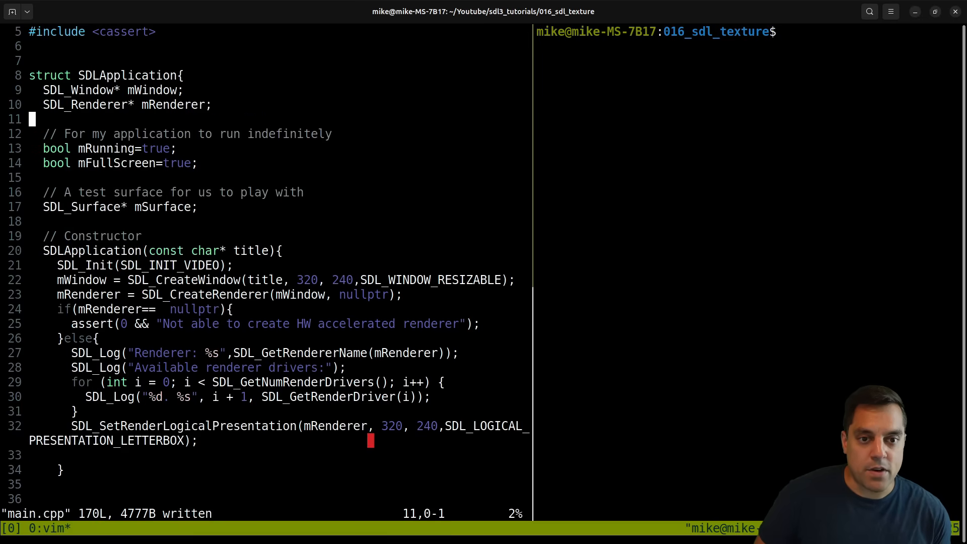
key(dd)
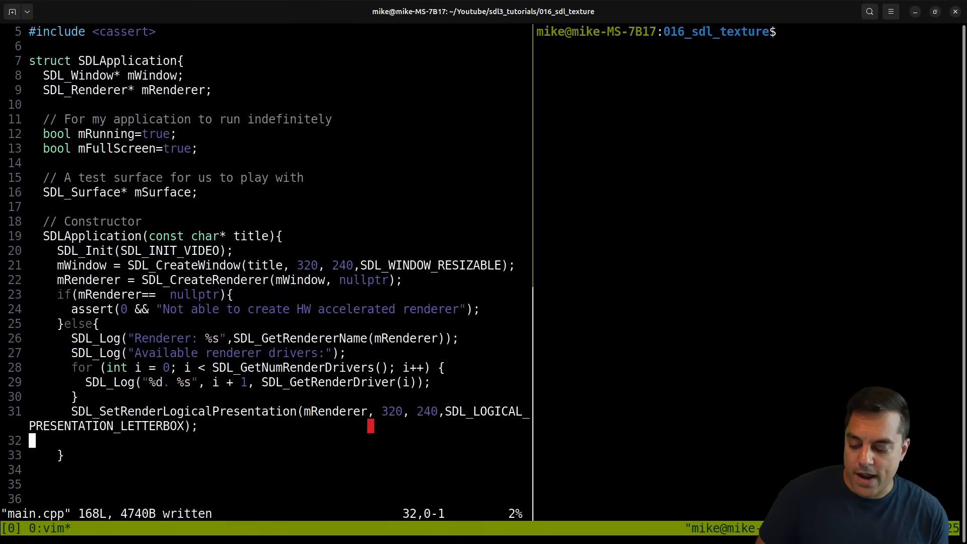
scroll(down, 3)
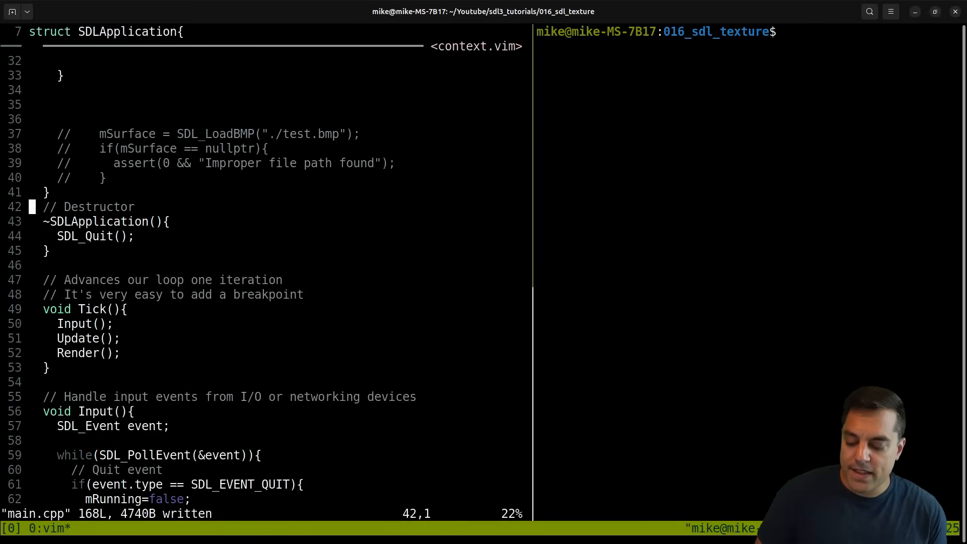
scroll(down, 3)
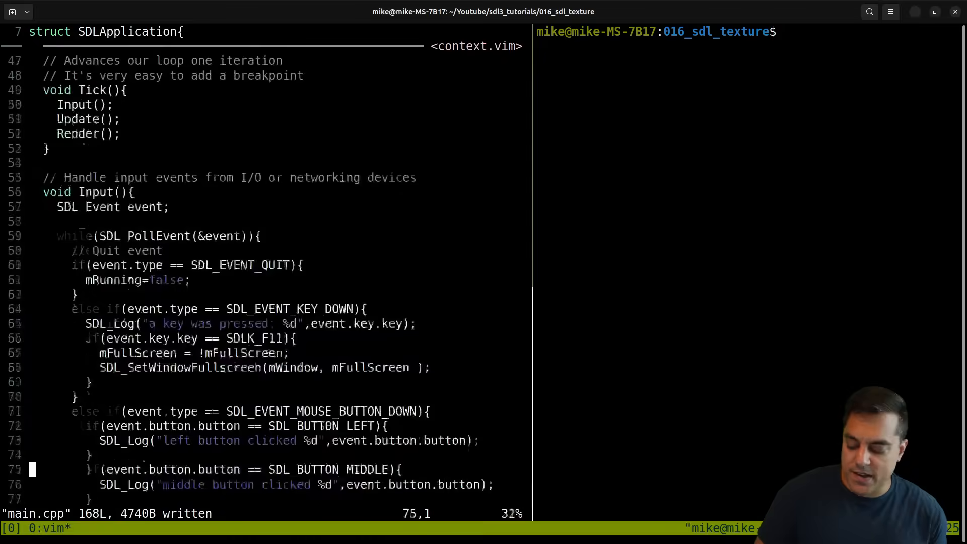
scroll(down, 3)
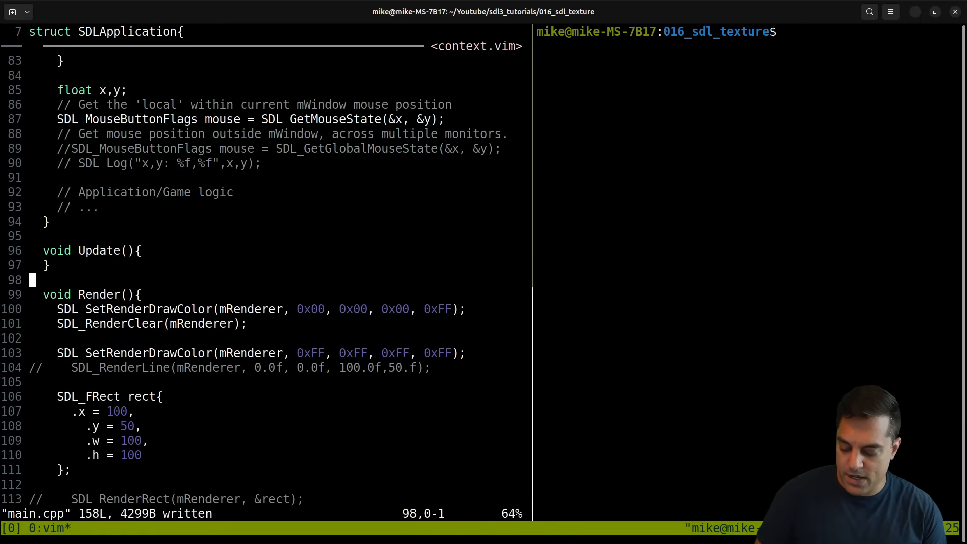
scroll(down, 3)
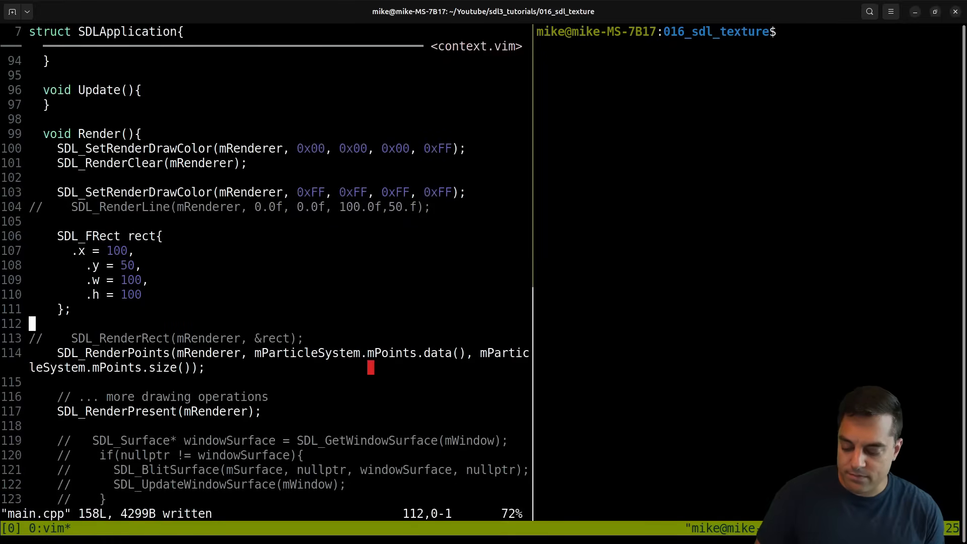
key(V)
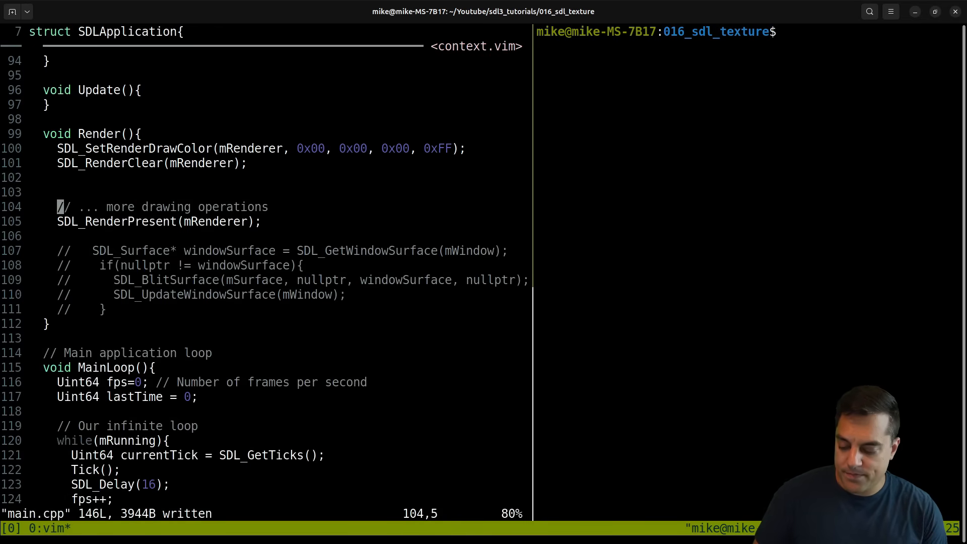
key(gg)
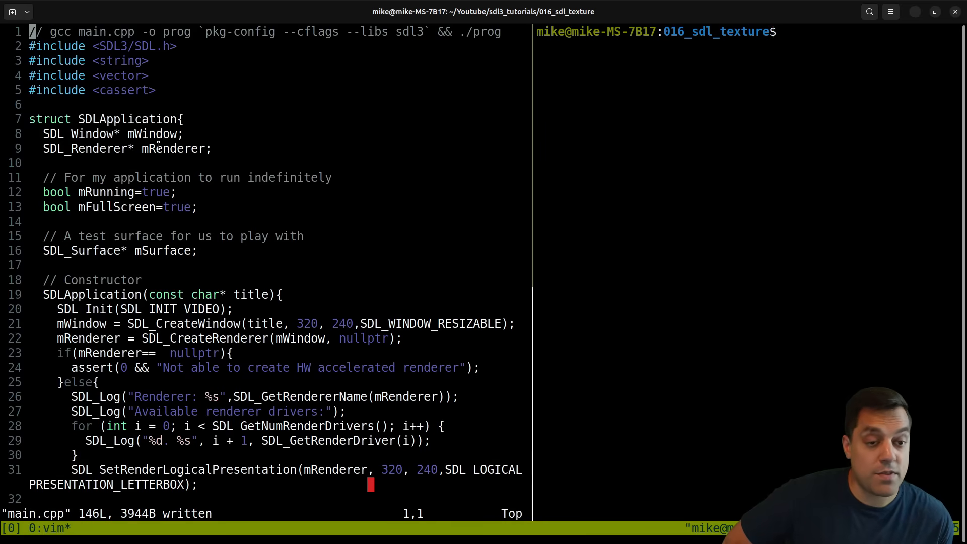
Cut the mSurface member and re-declare it in the constructor as local SDL_Surface* surface = SDL_LoadBMP("./character.bmp")
double_click(174, 148)
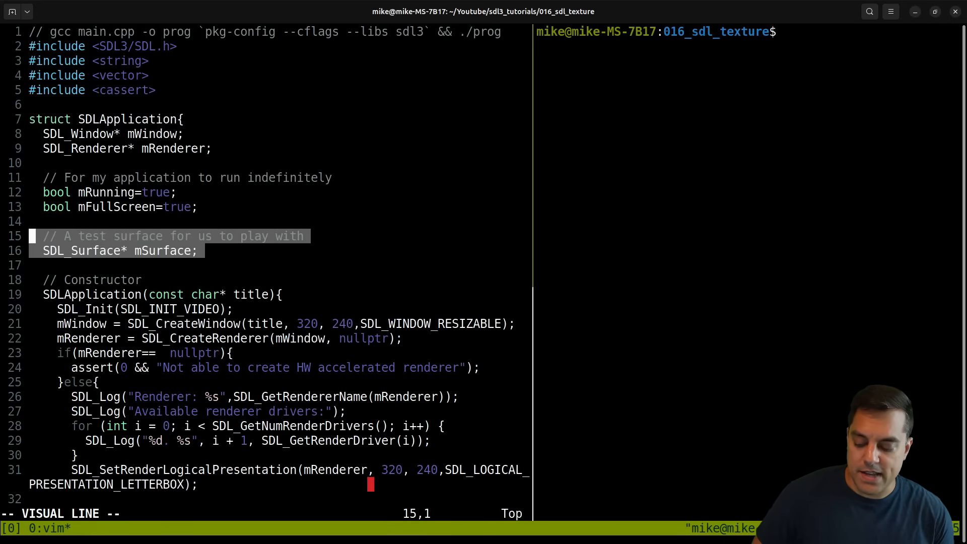
key(d)
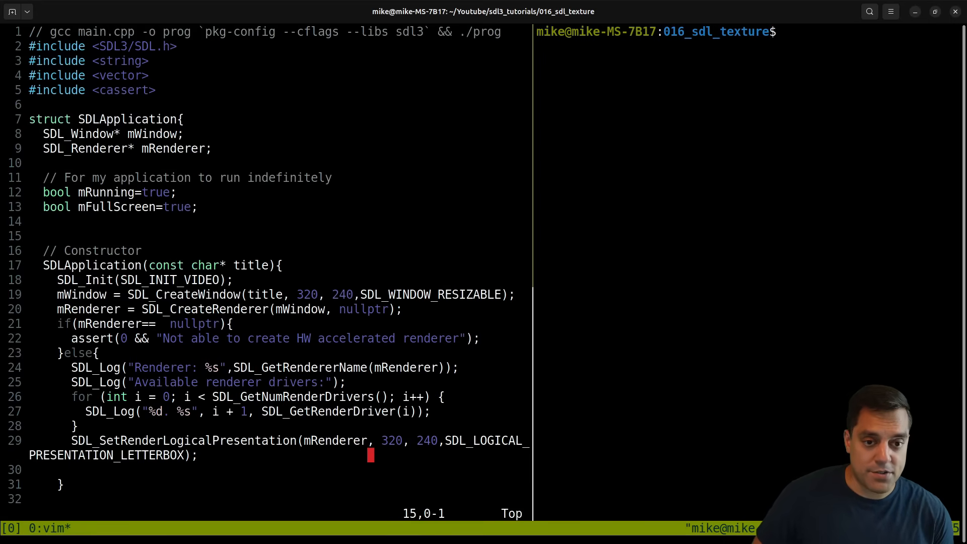
scroll(down, 3)
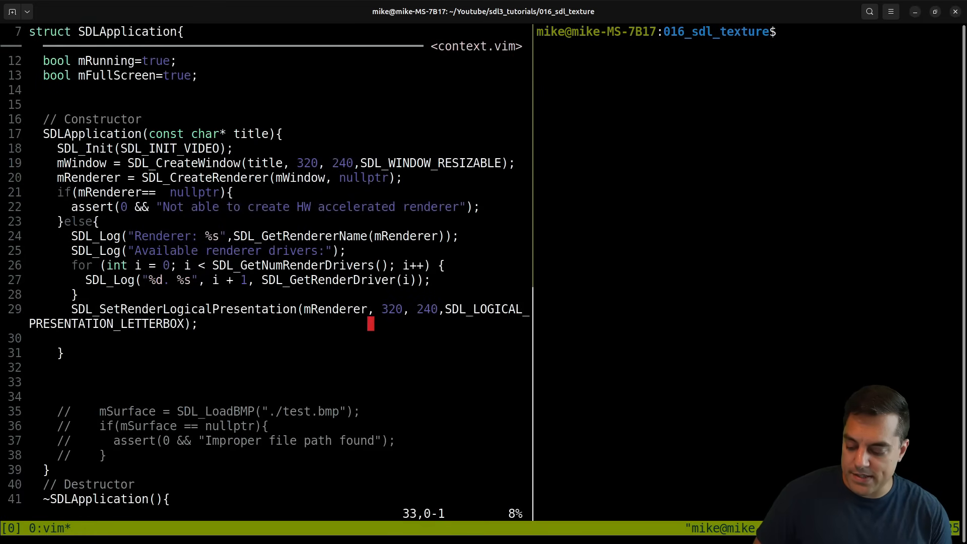
scroll(down, 3)
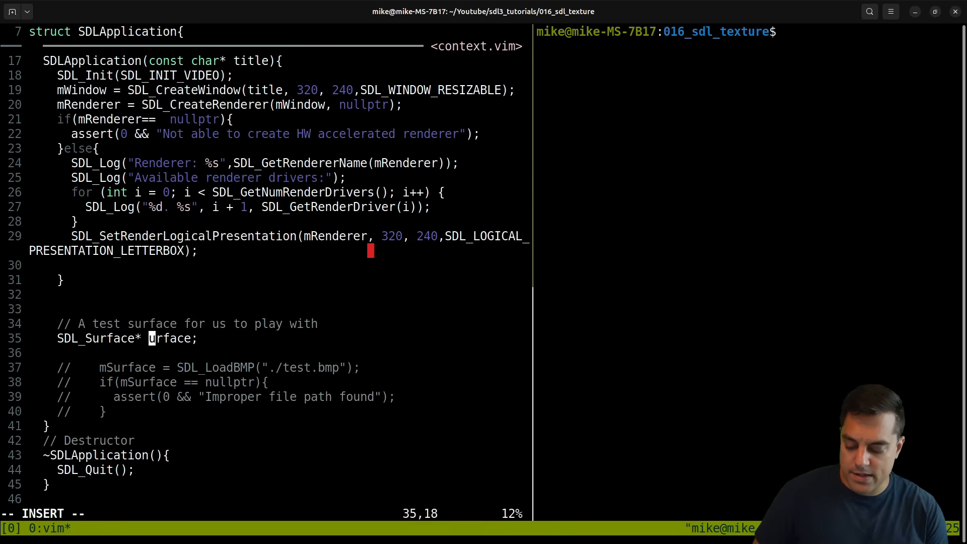
key(Escape)
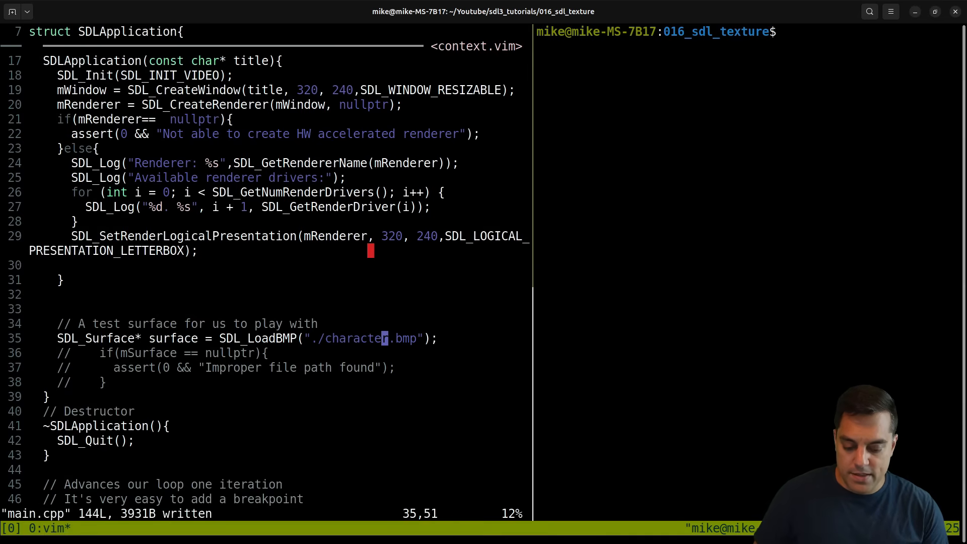
text(xdg-op)
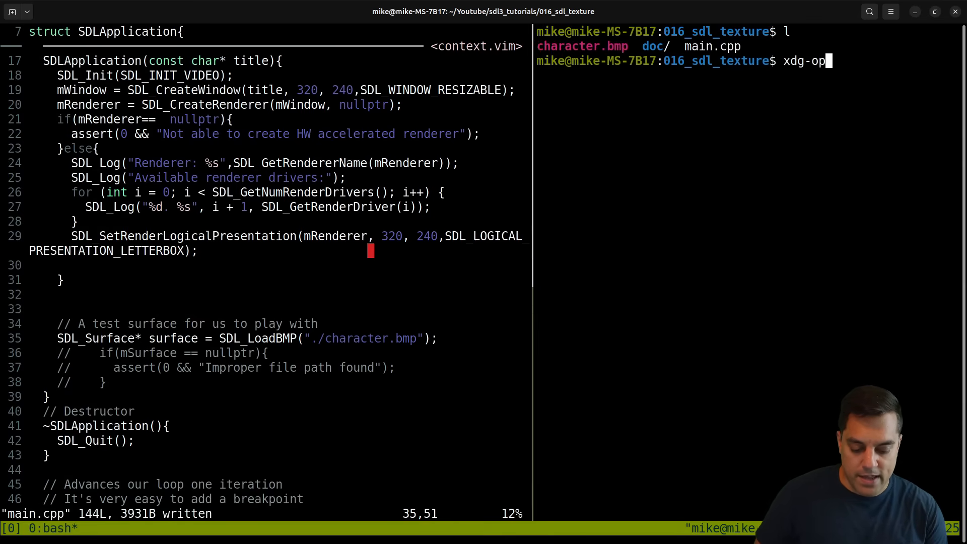
key(Return)
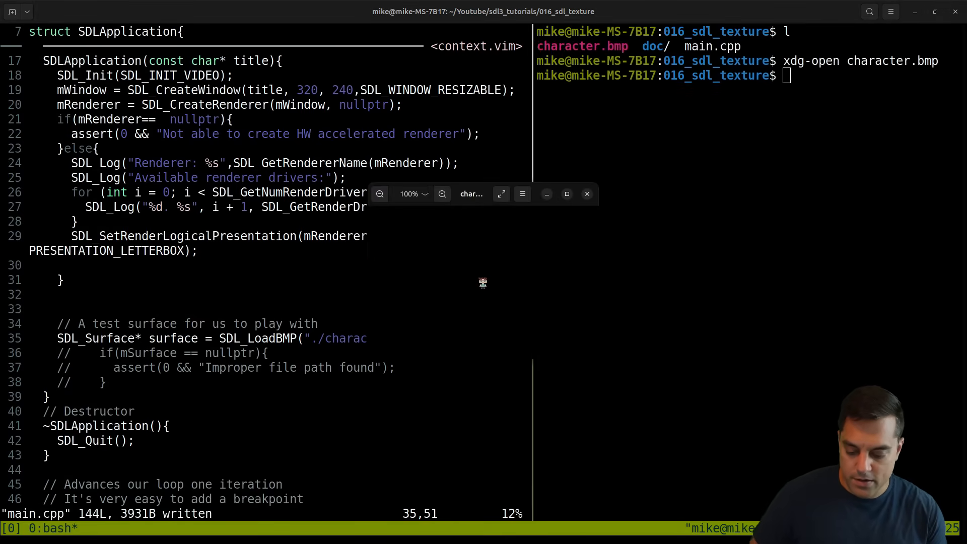
click(443, 194)
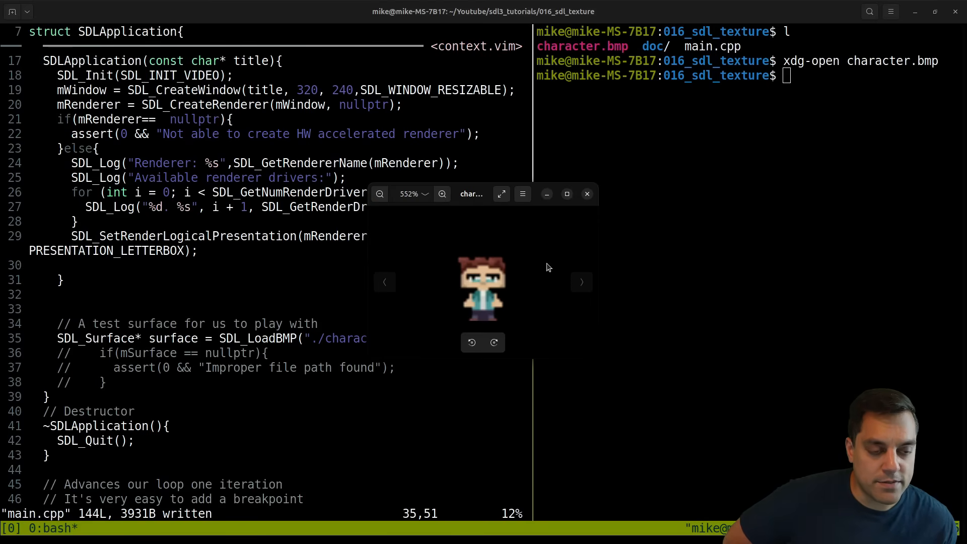
click(587, 194)
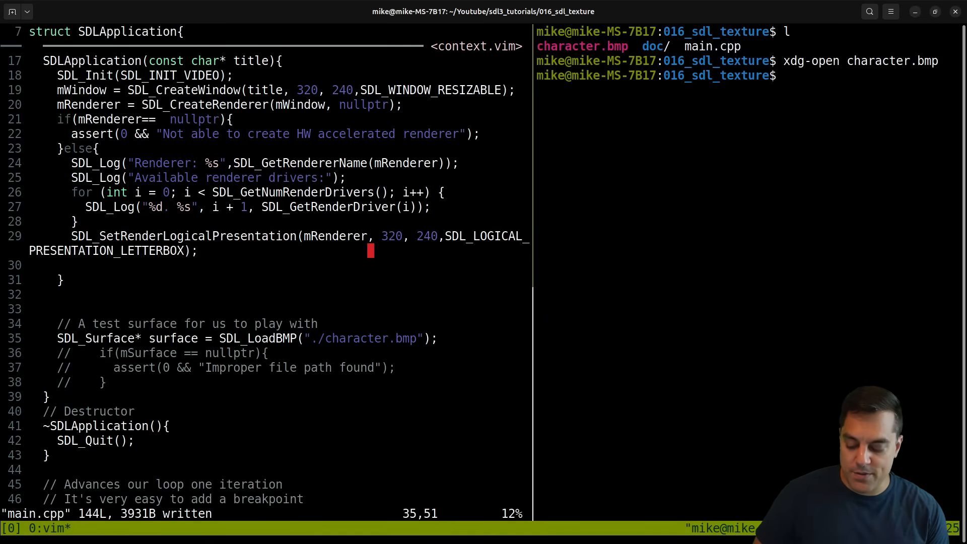
Remove the commented file-path check, then browse 2D Accelerated Rendering to SDL_CreateTexture and SDL_CreateTextureFromSurface
key(V)
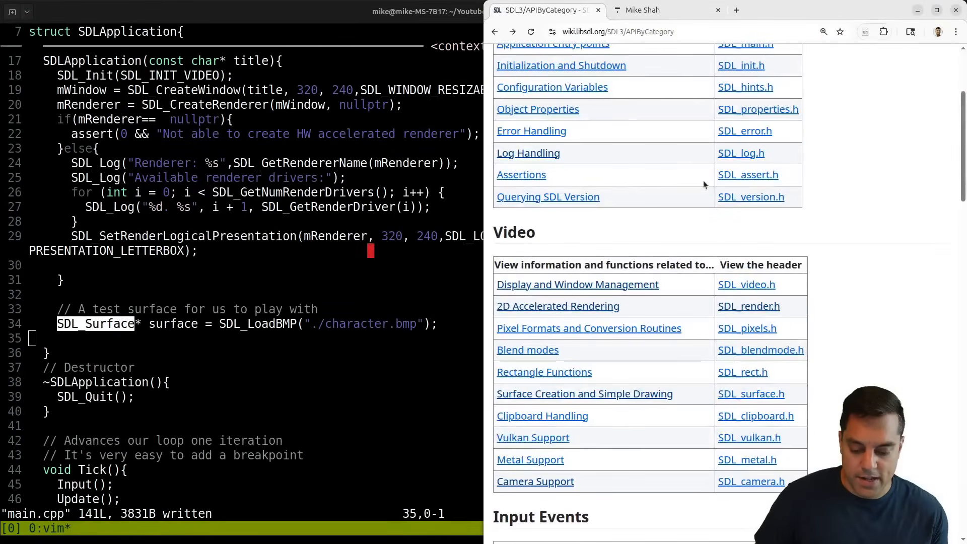
mouse_move(557, 307)
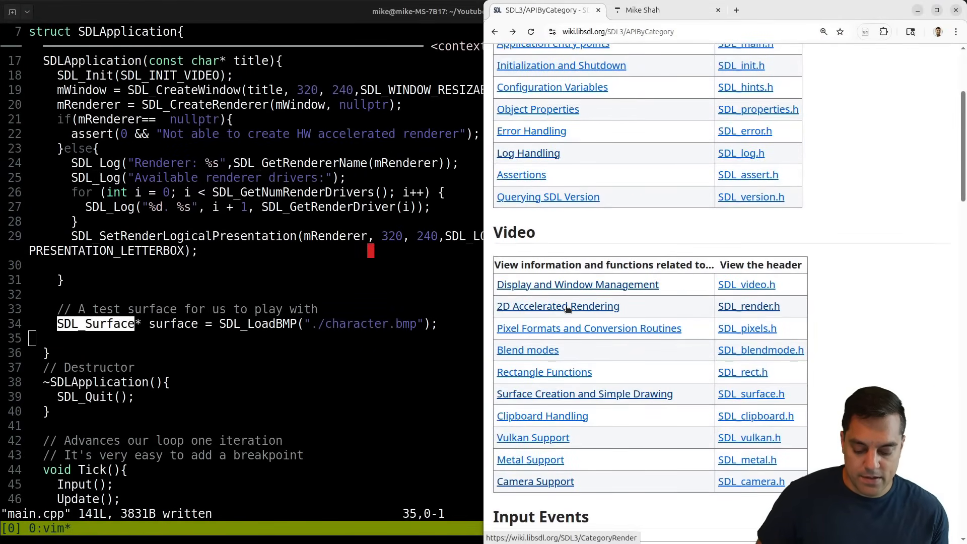
click(557, 306)
text(SDL_CreateTexture)
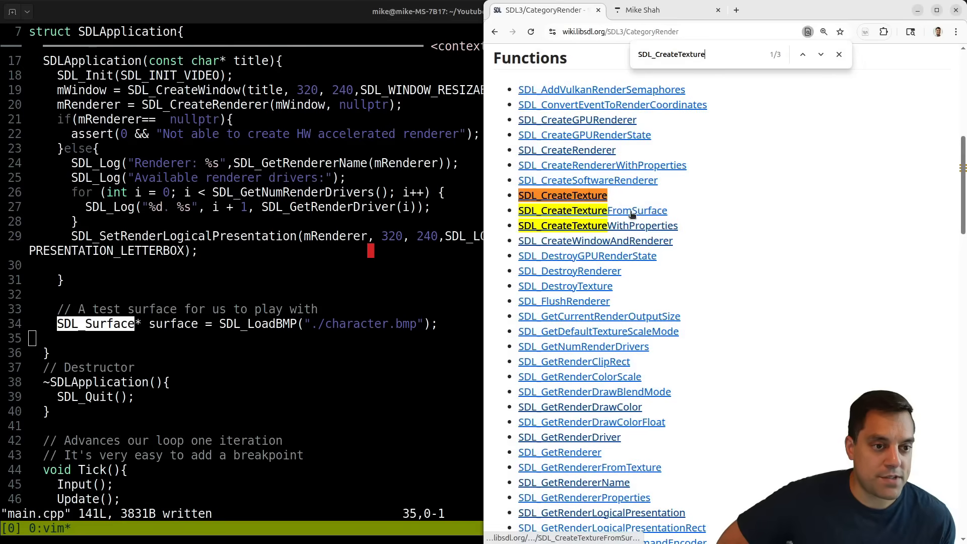
mouse_move(562, 195)
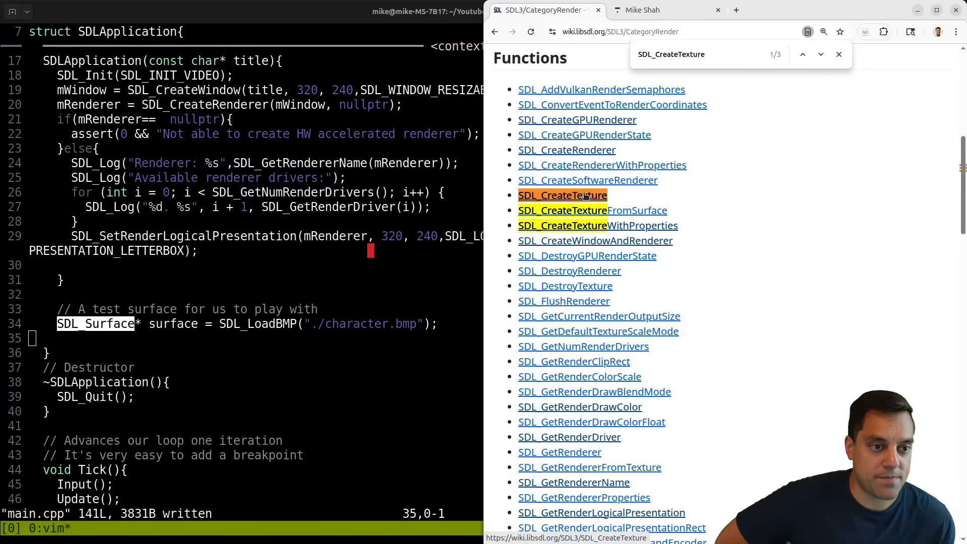
click(562, 195)
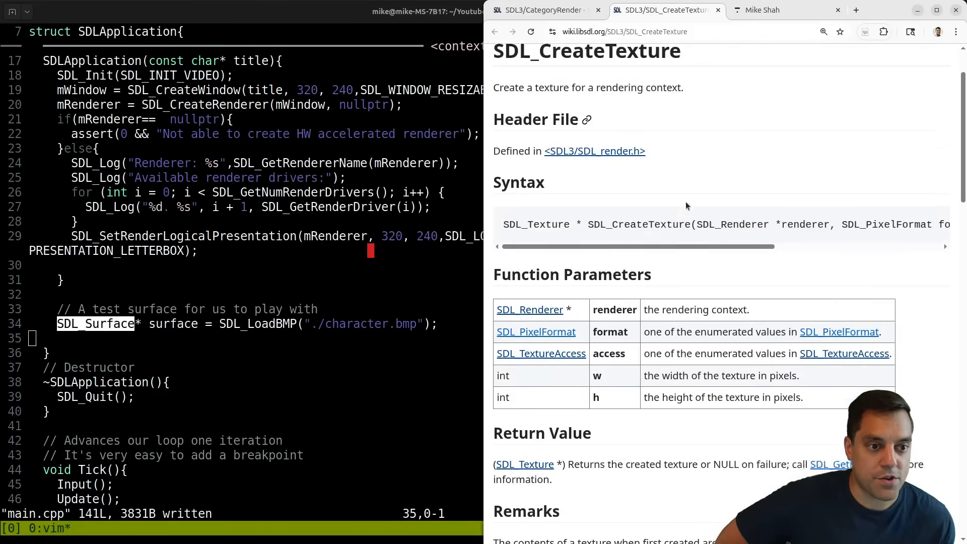
scroll(down, 3)
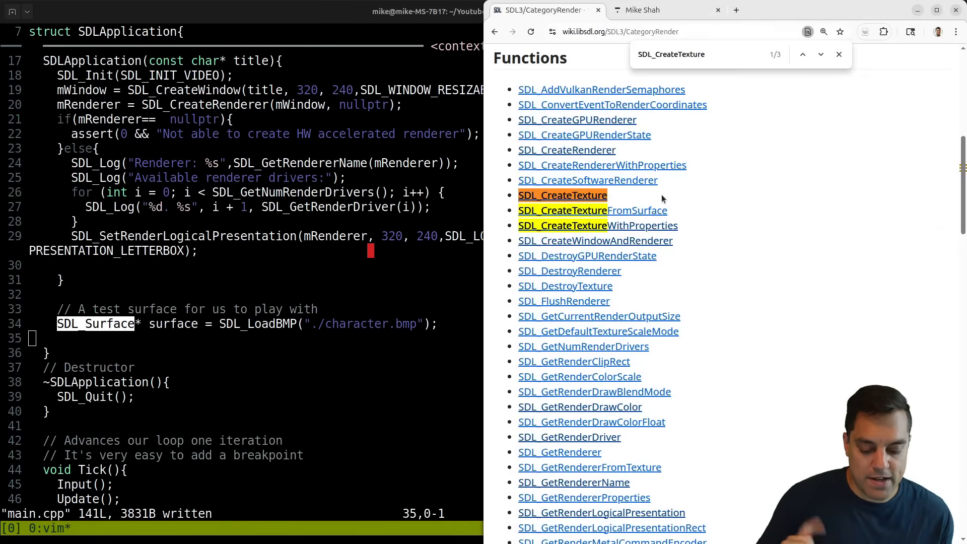
click(562, 194)
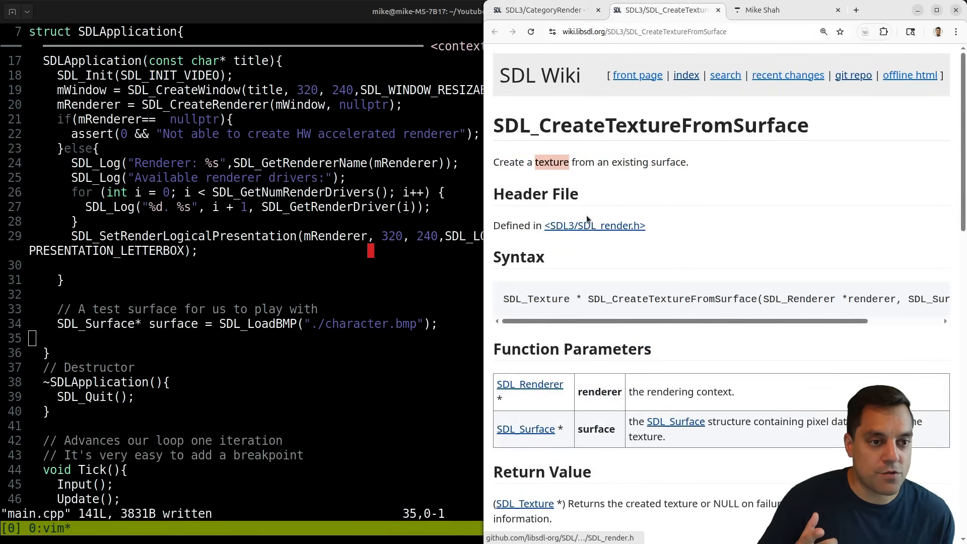
mouse_move(622, 162)
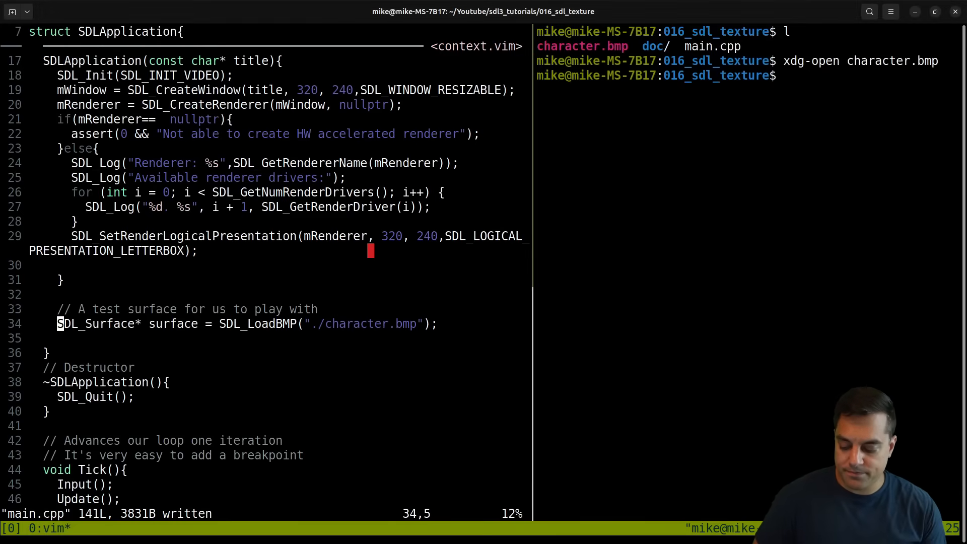
Assign mTexture from SDL_CreateTextureFromSurface(mRenderer, surface) in the constructor
text(SDL_Texture * SDL_CreateTextureFromSurface(SDL_Renderer *renderer, SDL_Surface *surface);)
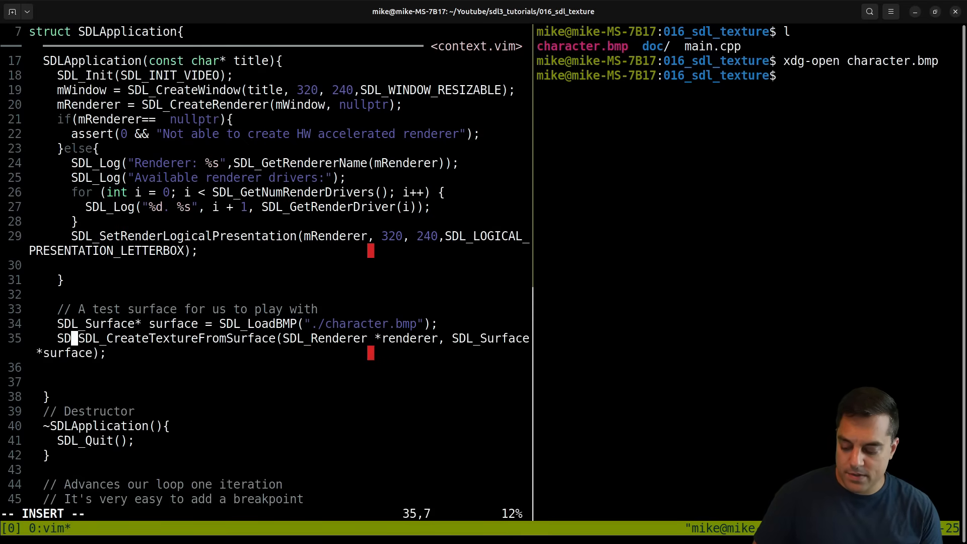
text(mTexture =)
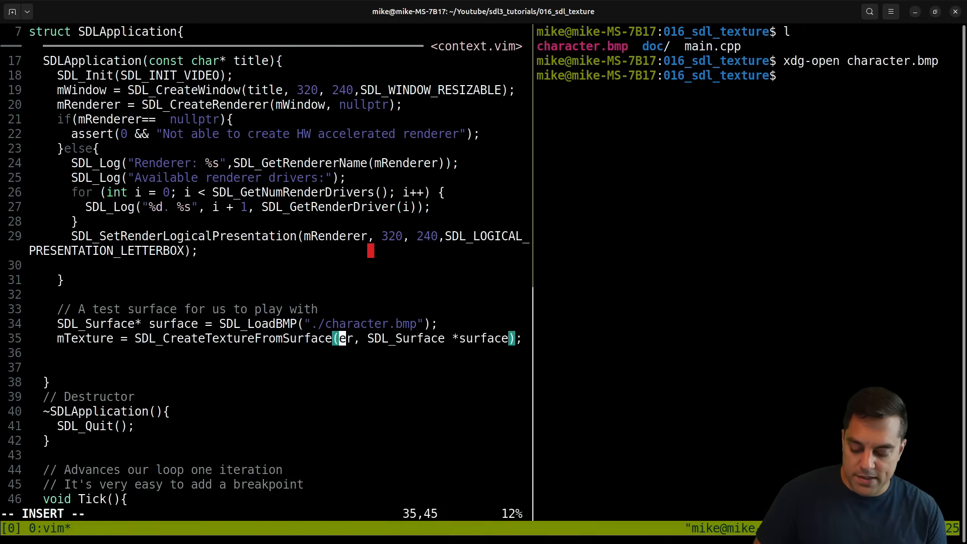
text(mRenderer)
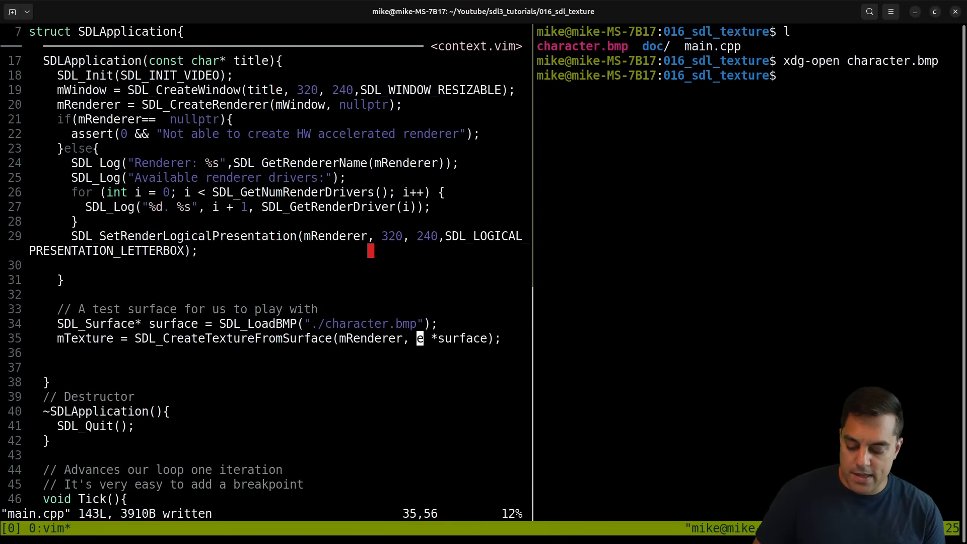
text(r)
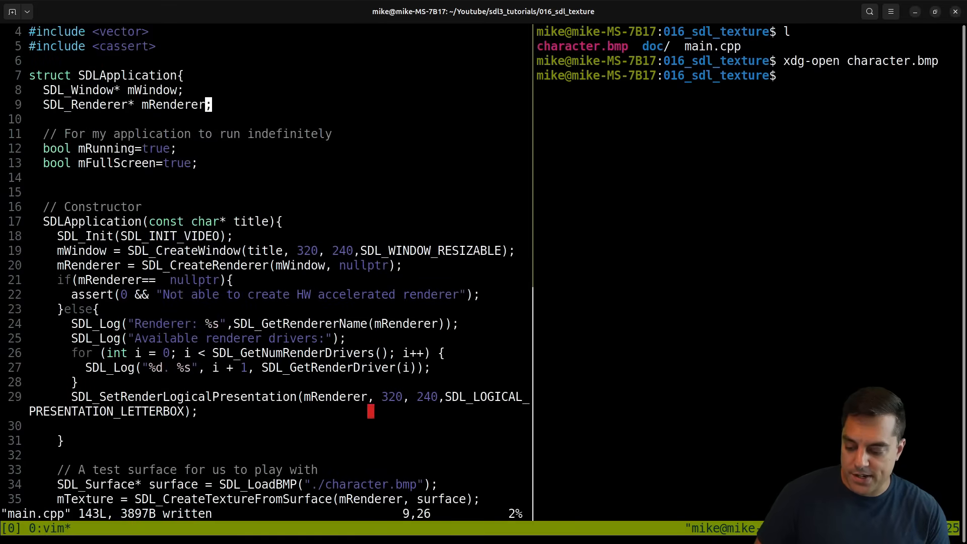
Declare an SDL_Texture* mTexture member under mRenderer and save main.cpp
text(SDL_Te)
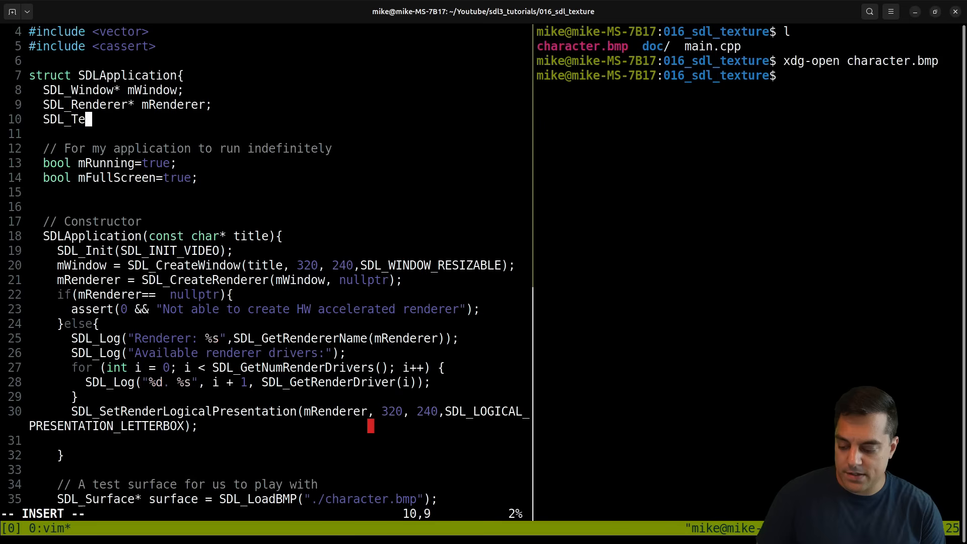
text(xture* mTexture;)
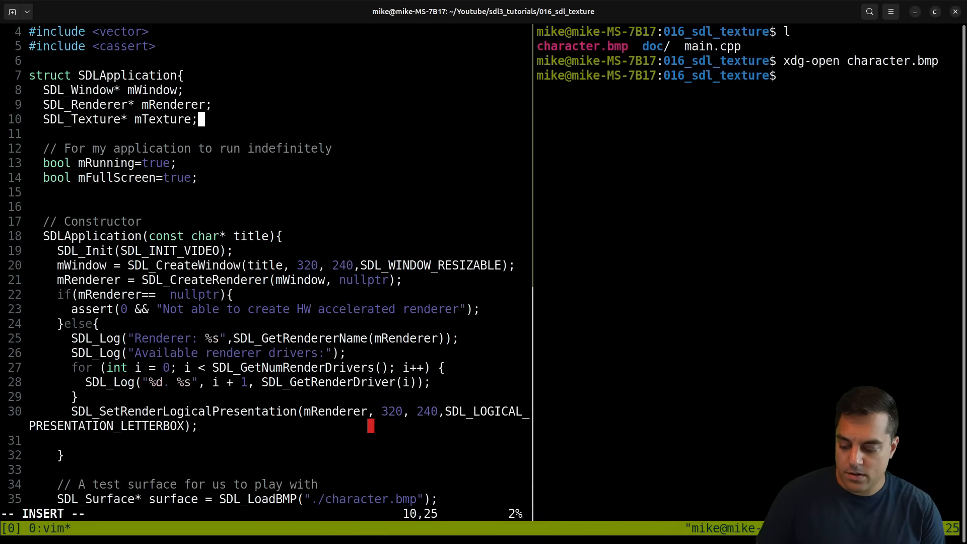
key(Escape)
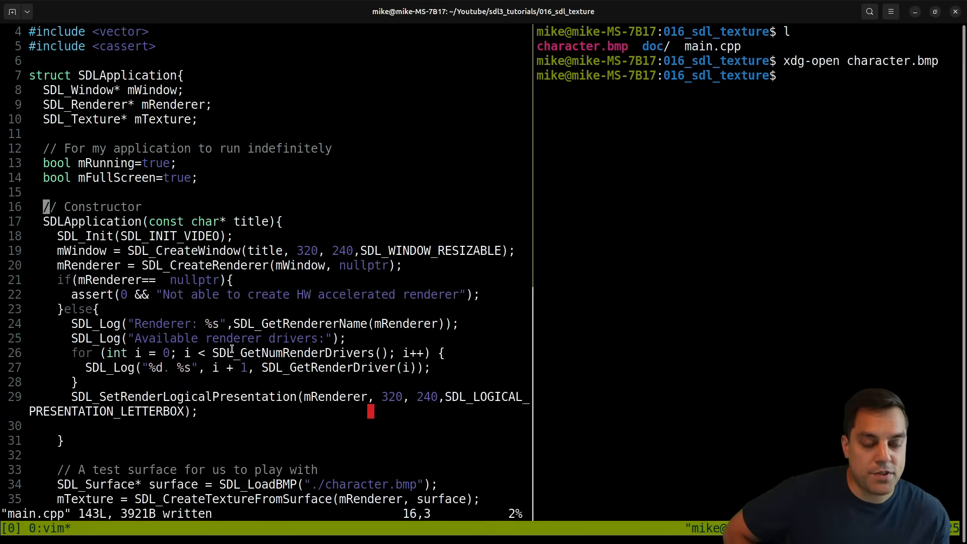
scroll(down, 3)
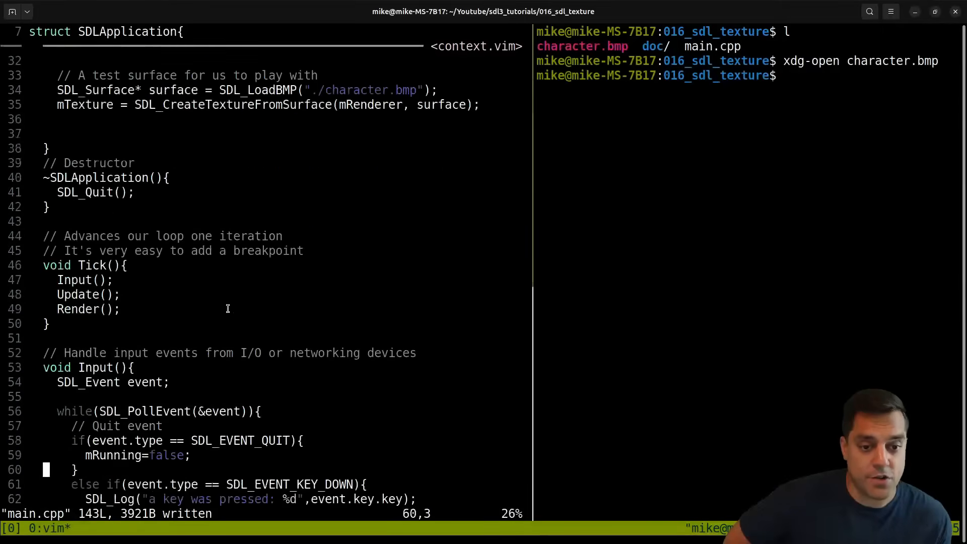
scroll(down, 3)
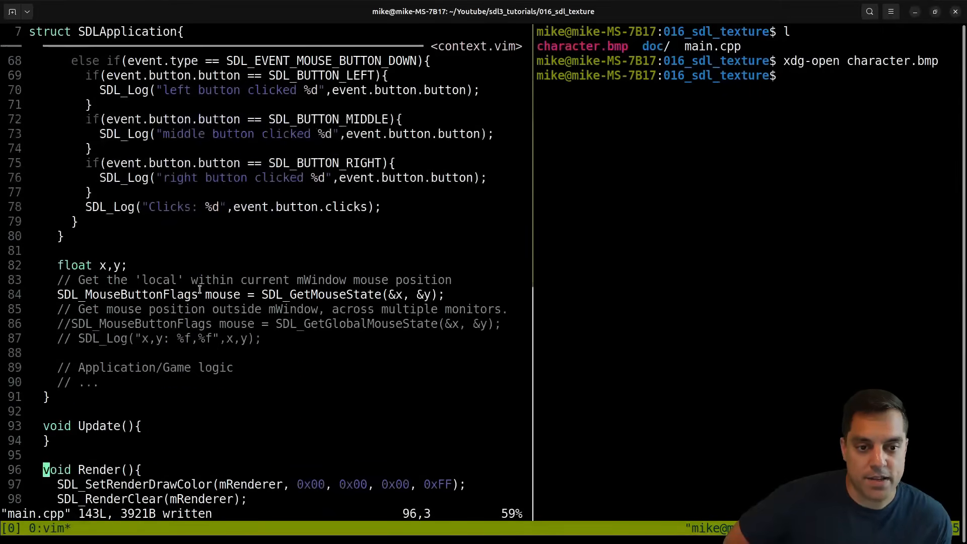
scroll(down, 3)
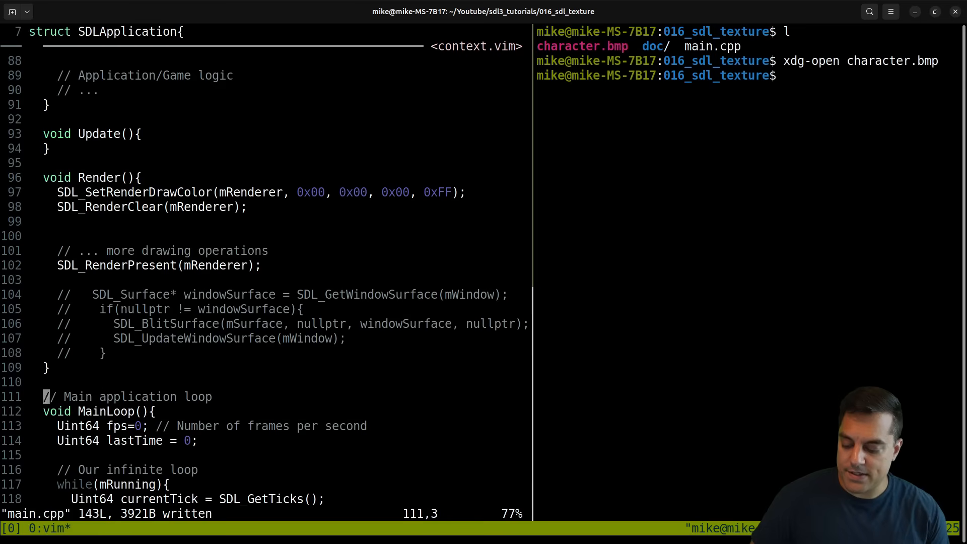
Write a '// Draw a texture' comment after SDL_RenderClear in Render()
text(//)
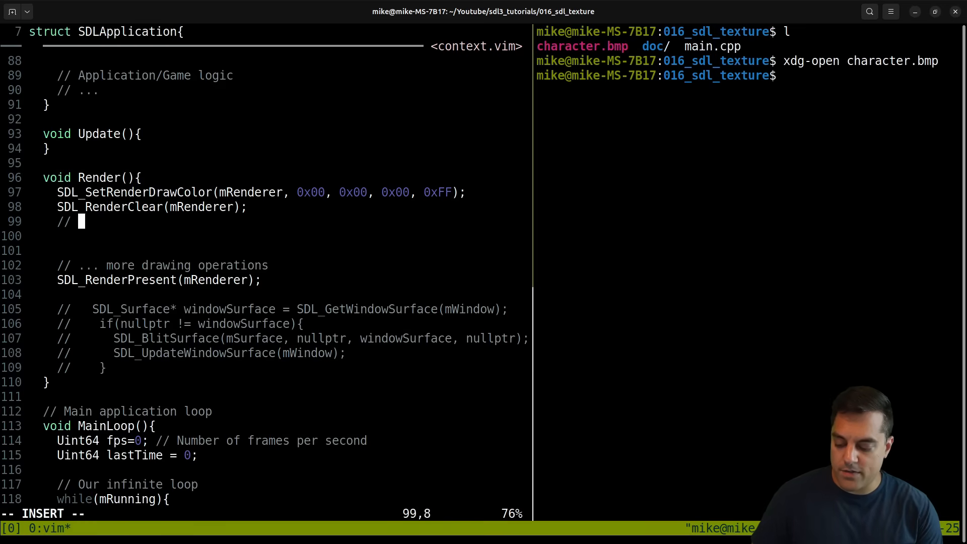
text(Draw)
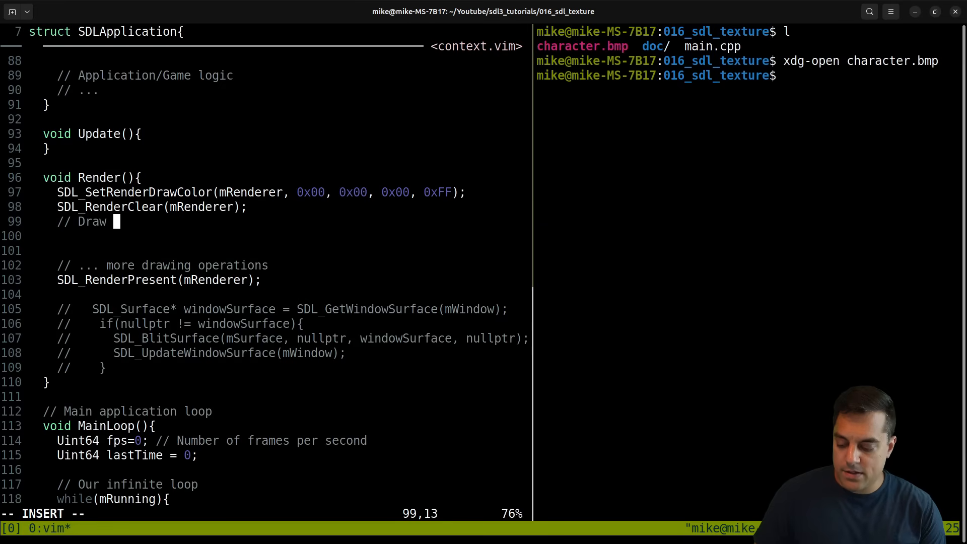
text(a texture)
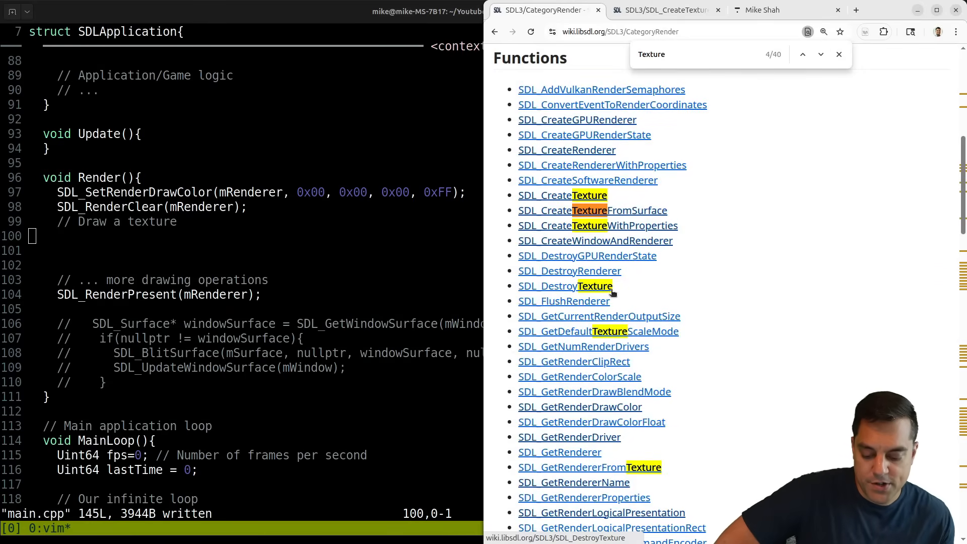
Bring the Vim terminal with main.cpp back in front of the browser
click(566, 285)
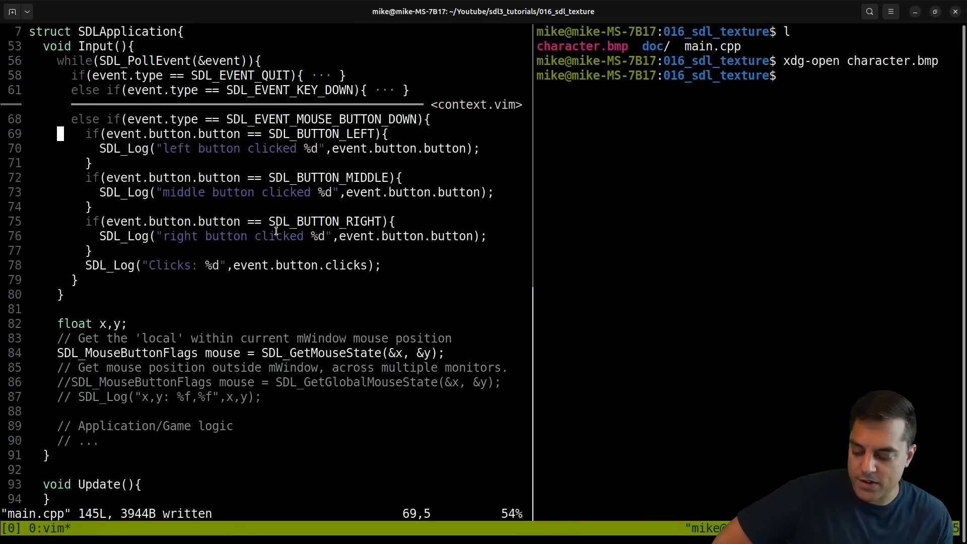
Call SDL_DestroySurface(surface) right after the texture is created in the constructor
scroll(up, 3)
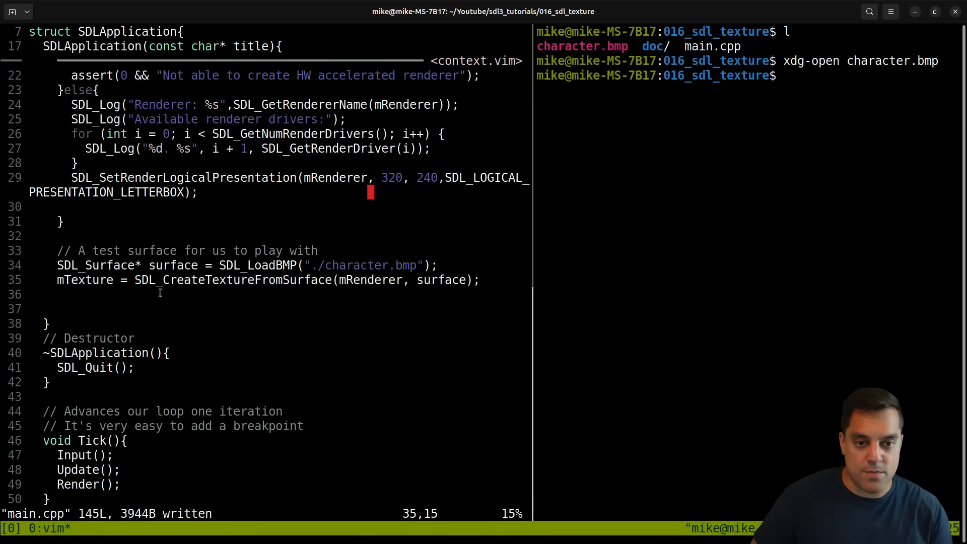
text(SDL_)
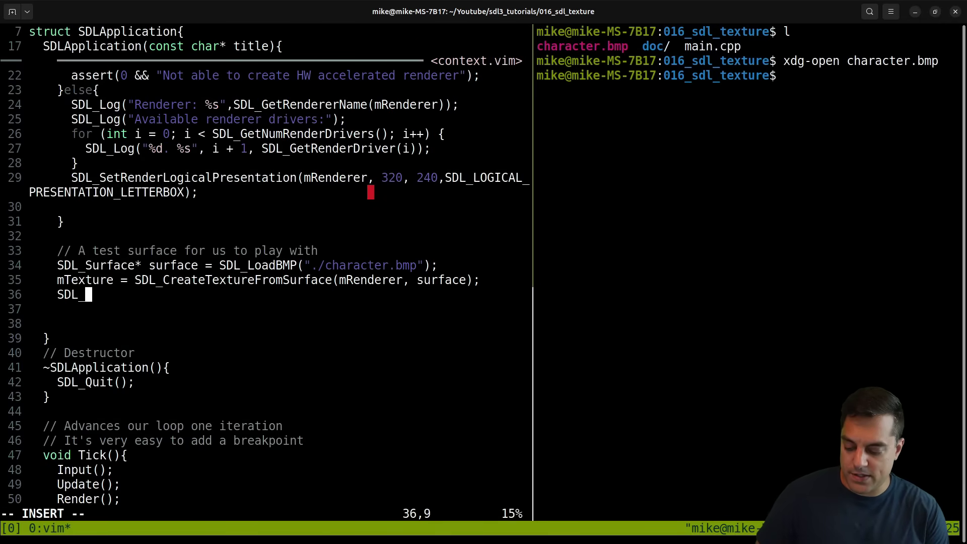
text(DestroySurface)
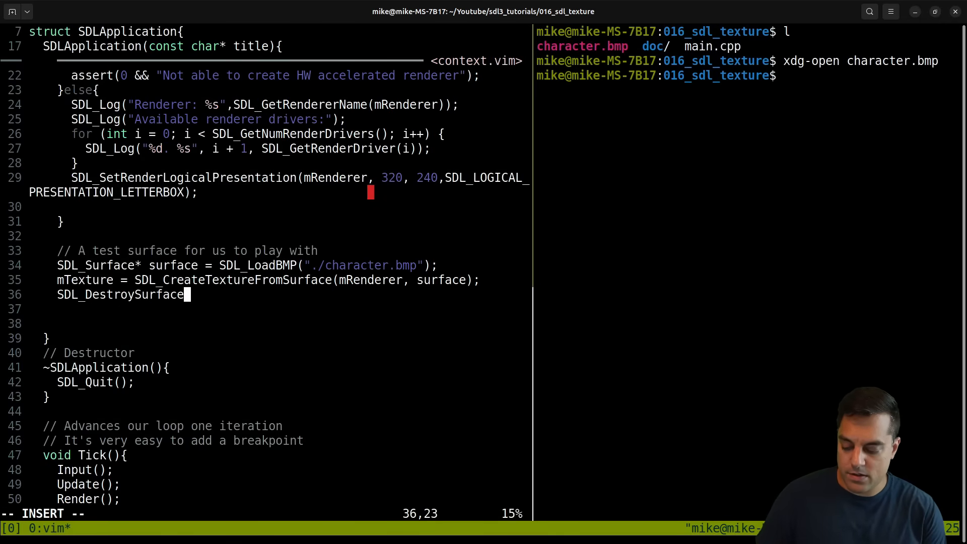
text((surface);)
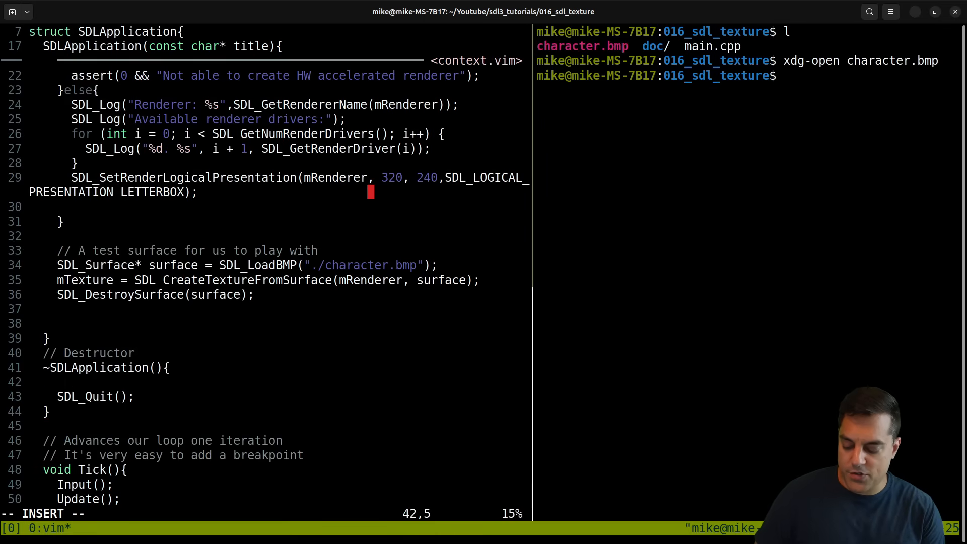
Add SDL_DestroyTexture(mTexture) and SDL_DestroyRenderer(mRenderer) calls to the destructor before SDL_Quit
text(SDL_Dest)
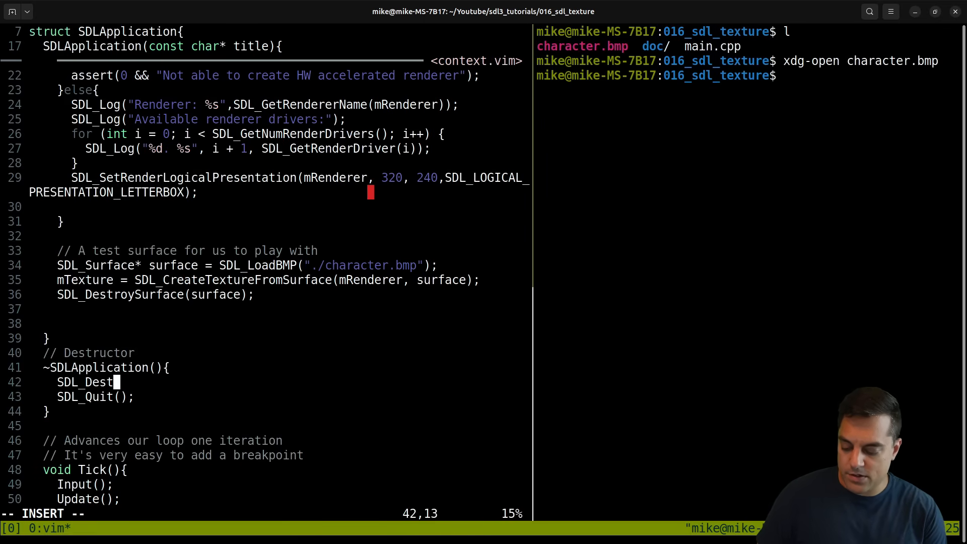
text(royTexture()
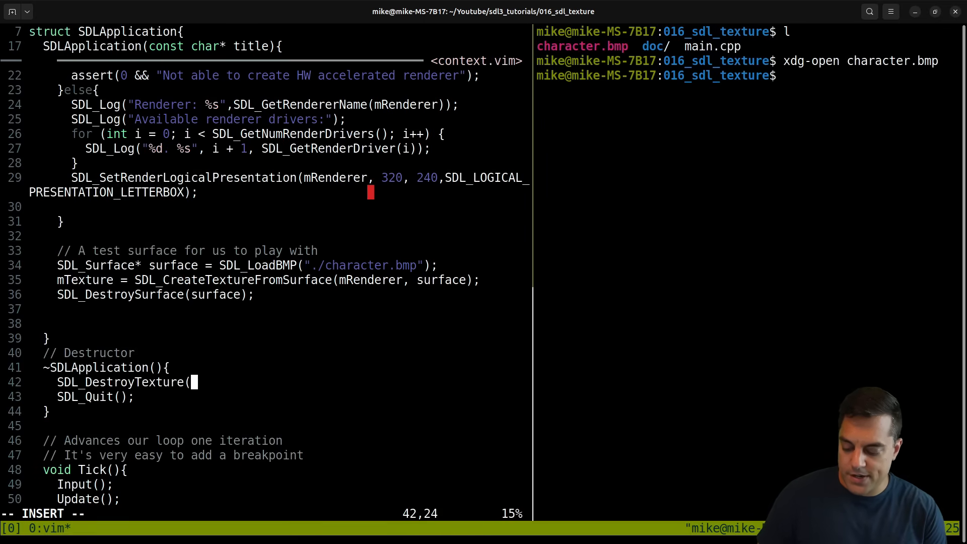
text(mTexture);)
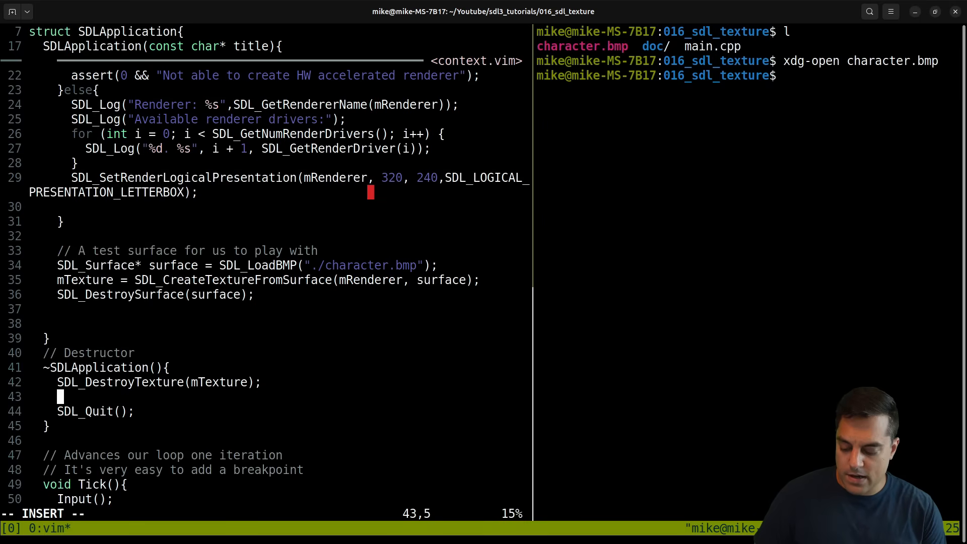
text(SDL_DestoryRen)
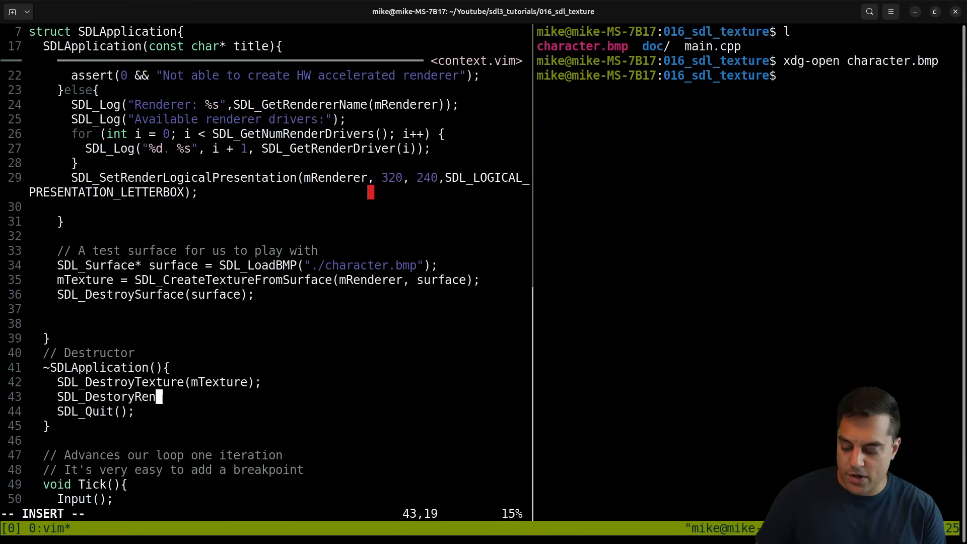
text(derer()
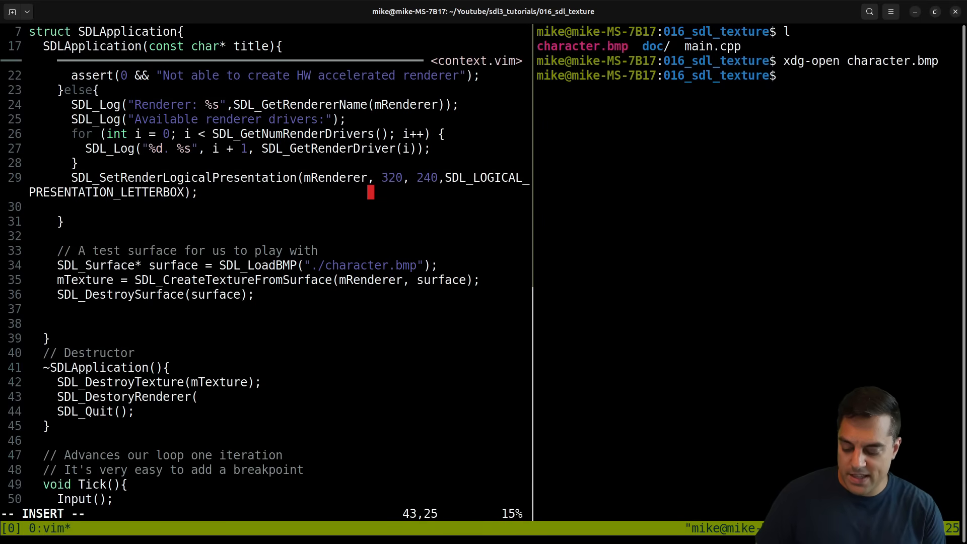
text(mRenderer);)
click(873, 76)
text(g++ -g main.cpp -o prog `pkg-config --cflags --libs sdl3` && ./prog;)
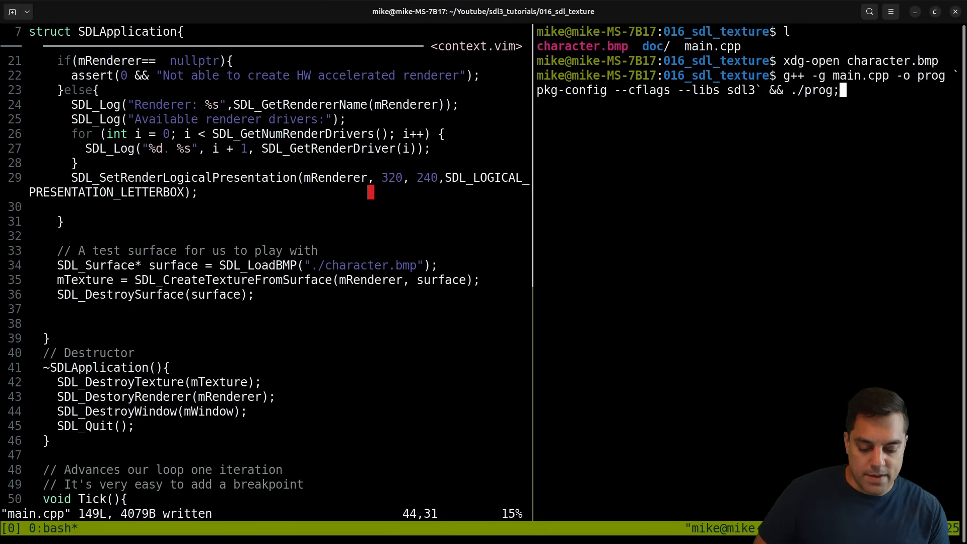
Build prog with g++ via pkg-config sdl3 and run it, then switch to the SDL Wiki browser
key(Return)
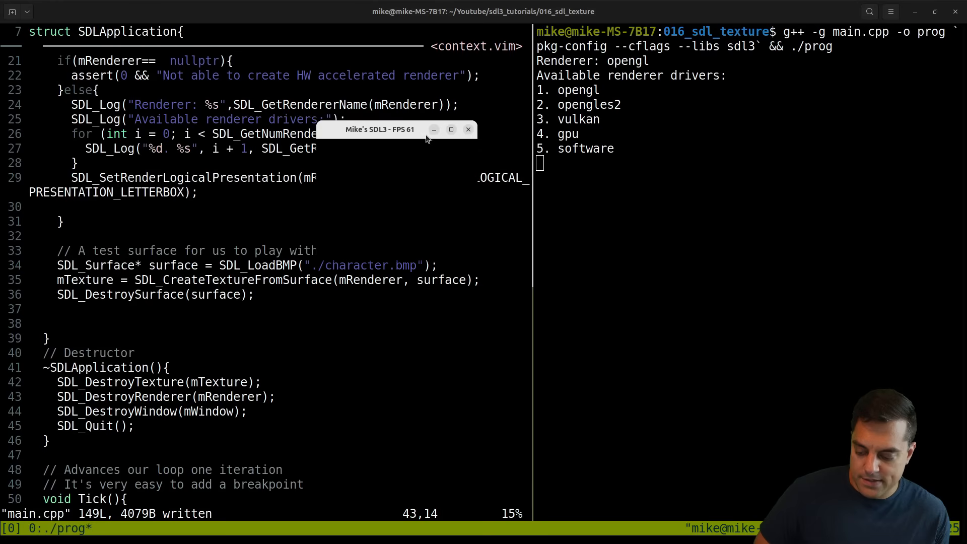
click(467, 130)
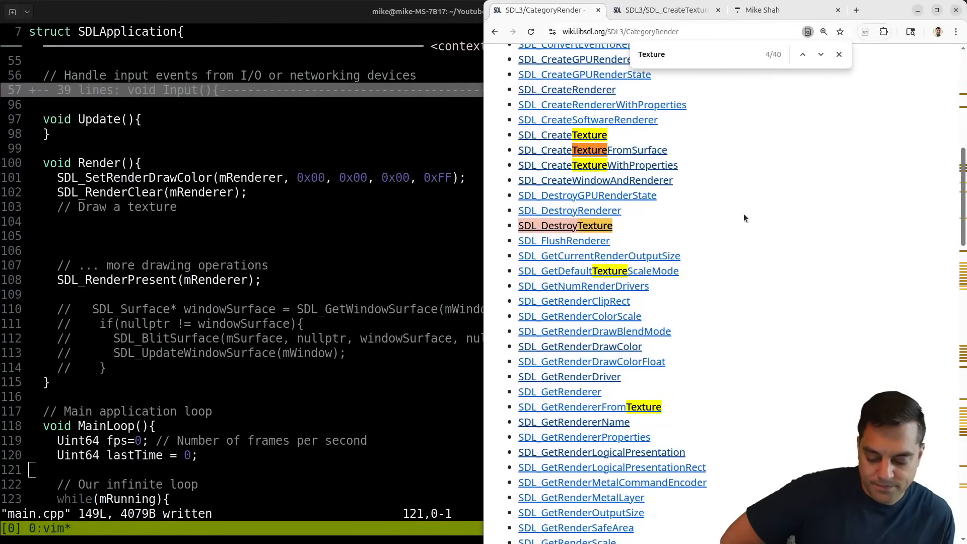
Find SDL_RenderTexture on the CategoryRender page, copy its Syntax line and paste it into Render()
click(820, 54)
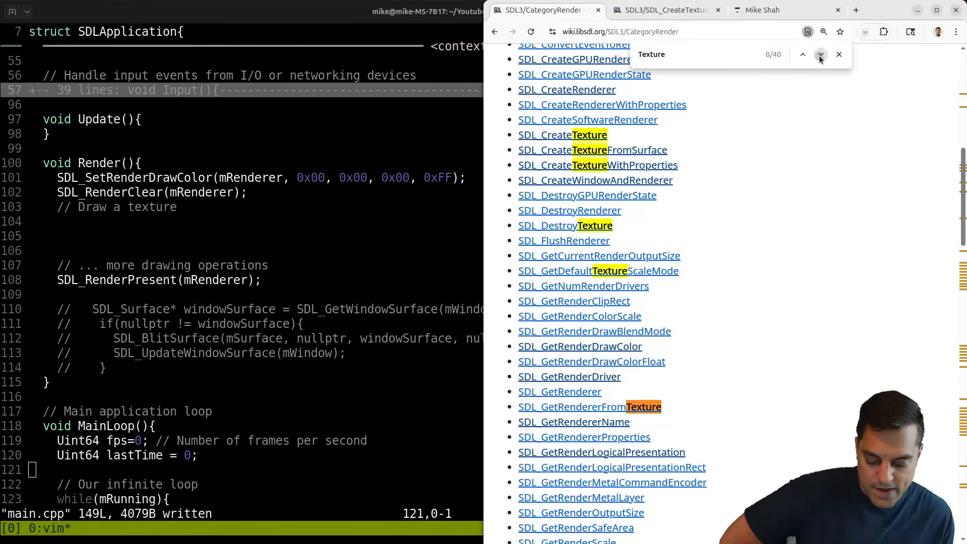
click(821, 54)
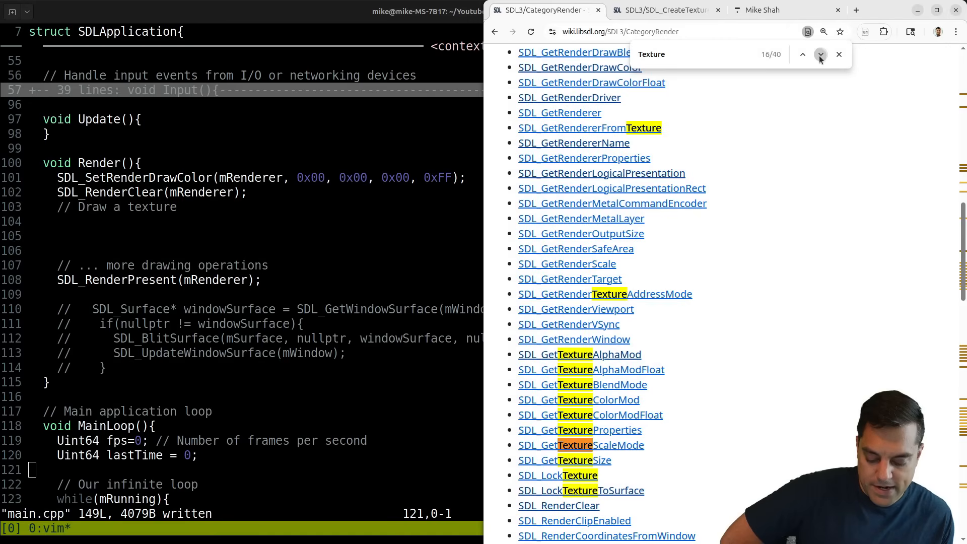
click(820, 55)
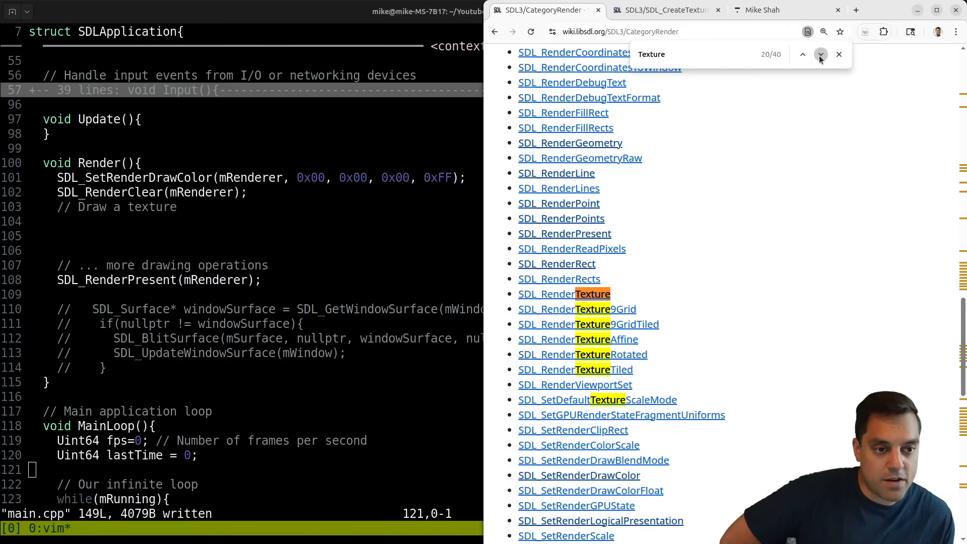
click(821, 54)
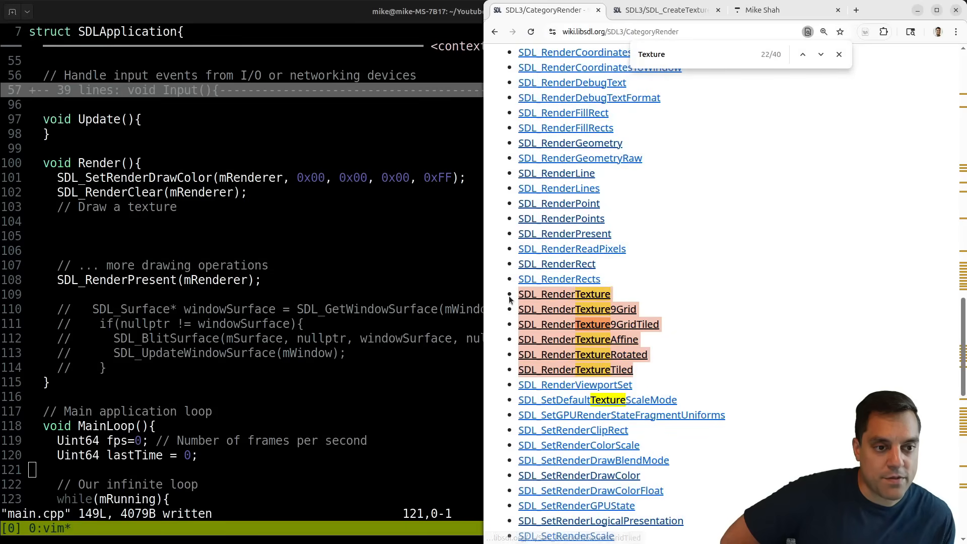
mouse_move(703, 284)
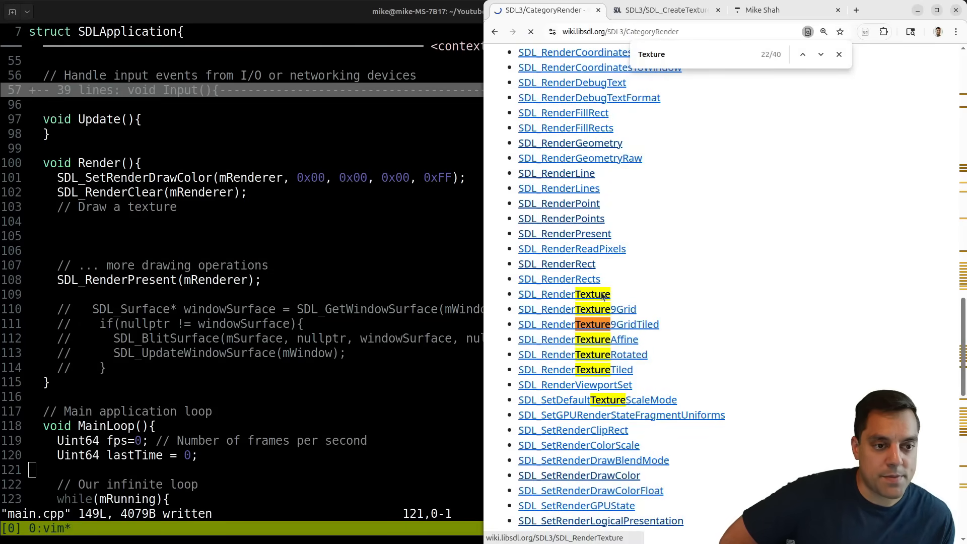
click(565, 294)
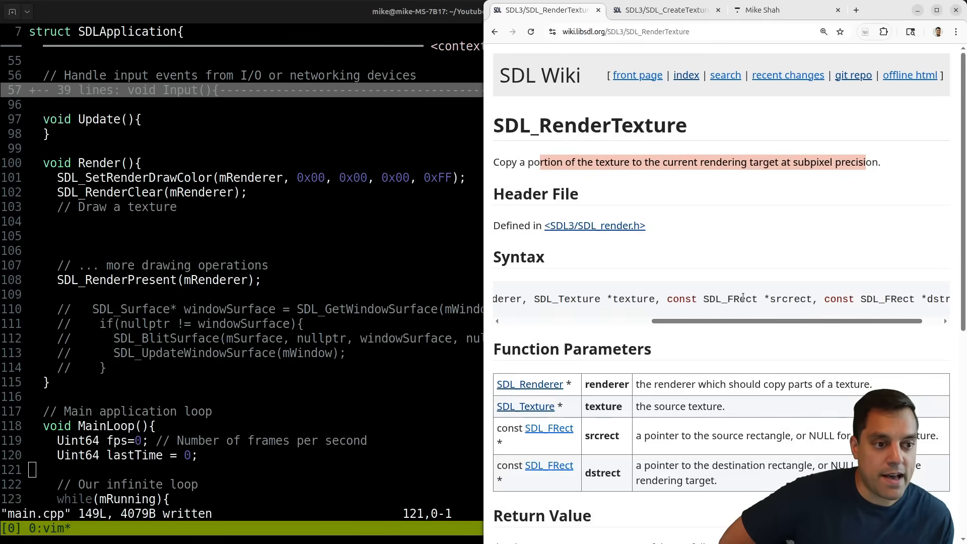
double_click(729, 298)
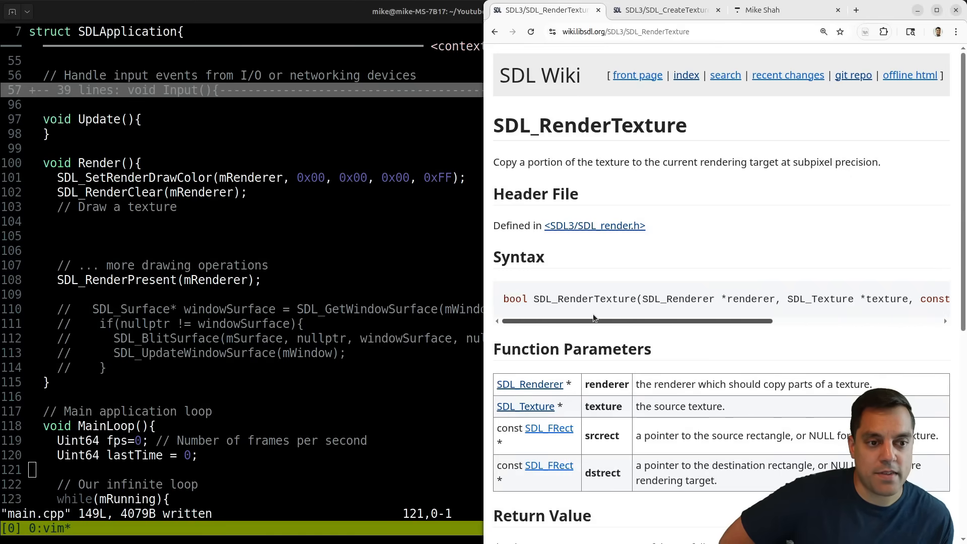
mouse_move(643, 276)
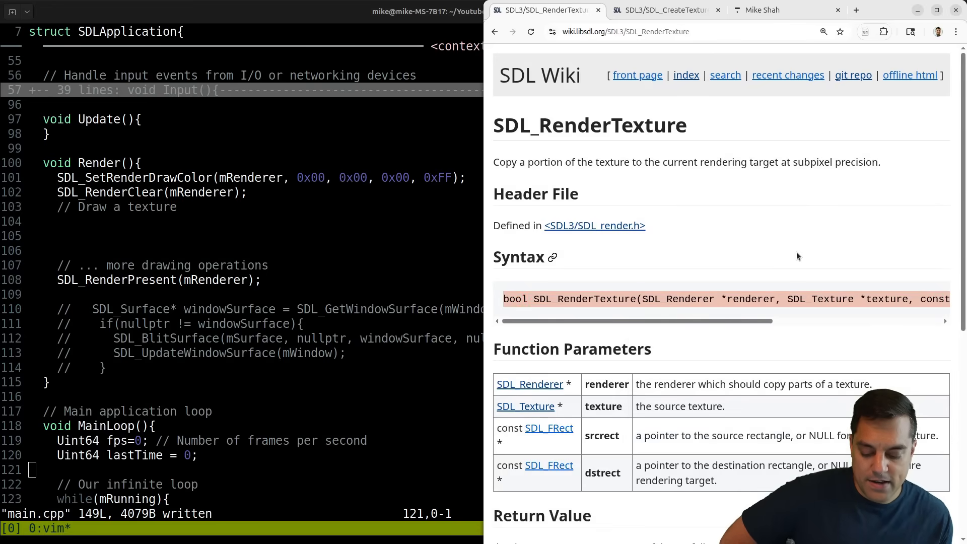
scroll(down, 3)
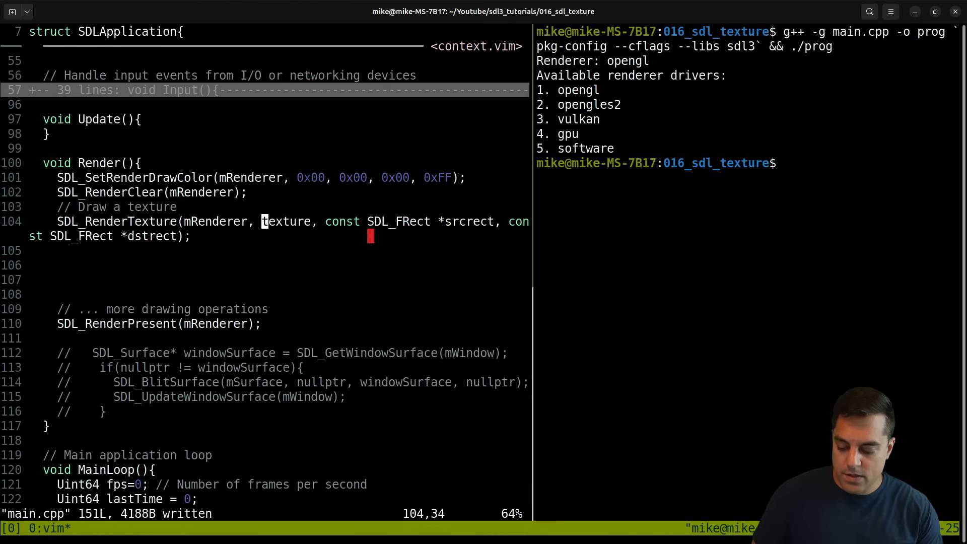
Pass mTexture with a nullptr source rect to the SDL_RenderTexture call
text(mTexture)
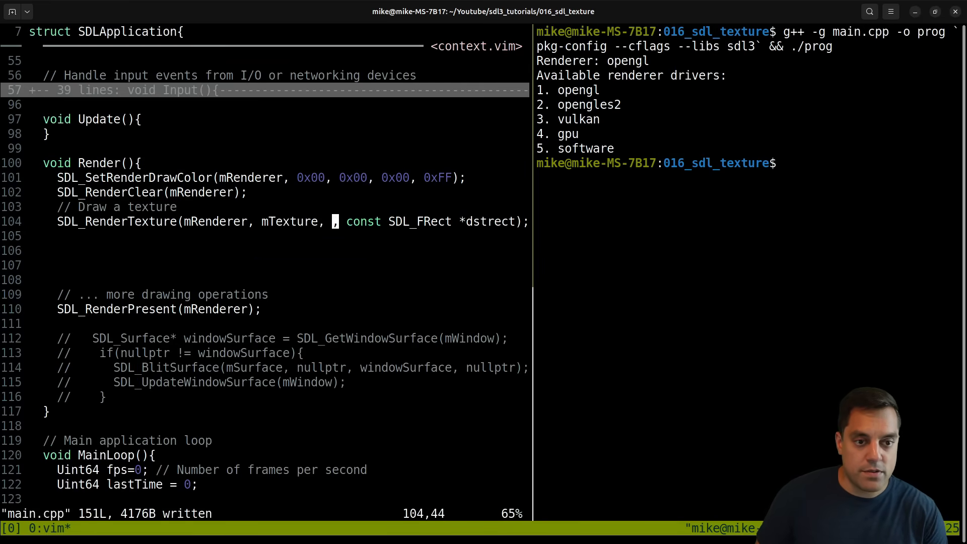
text(nullptr)
text(SDL_FRect)
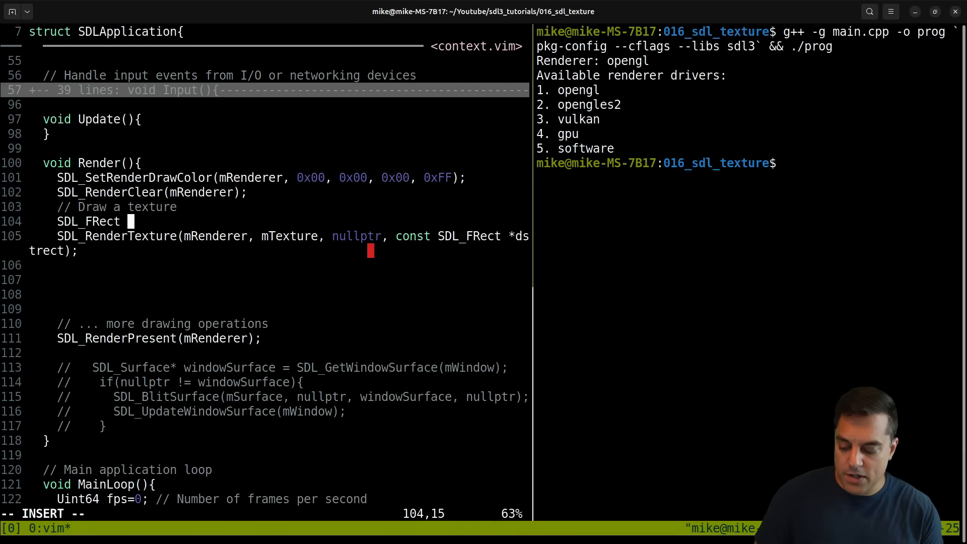
Declare SDL_FRect dst_rect with .x = 50, .y = 25 and begin its .w field above the call
text(dst_rect;)
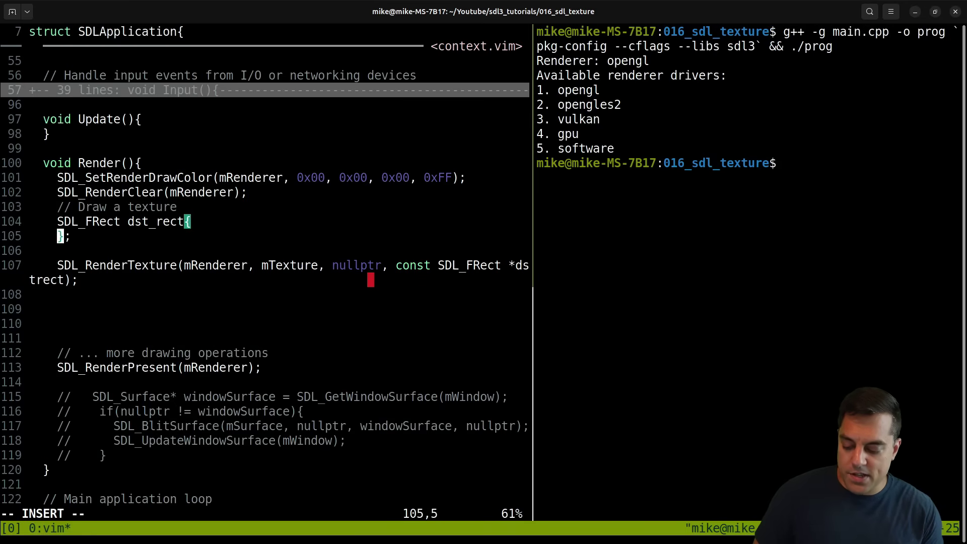
text(.x =)
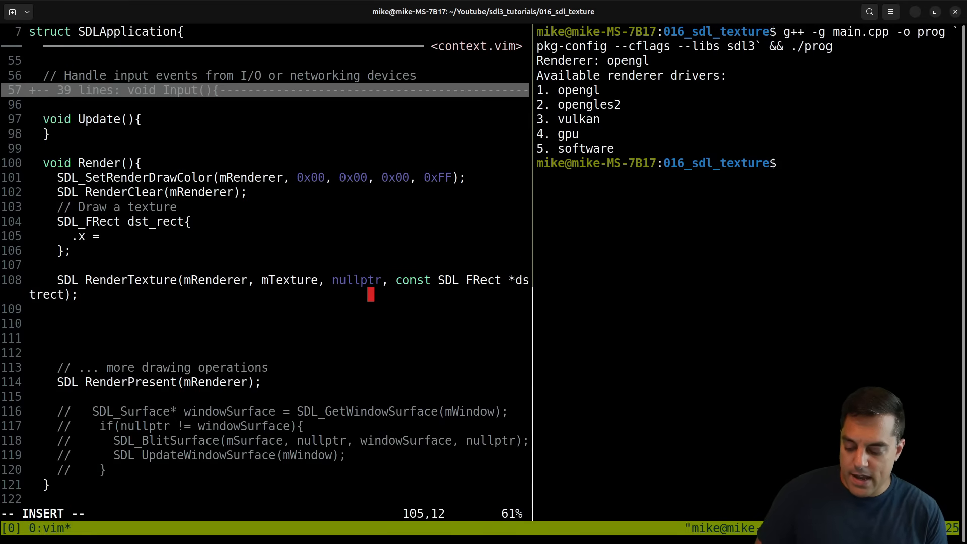
text(50,)
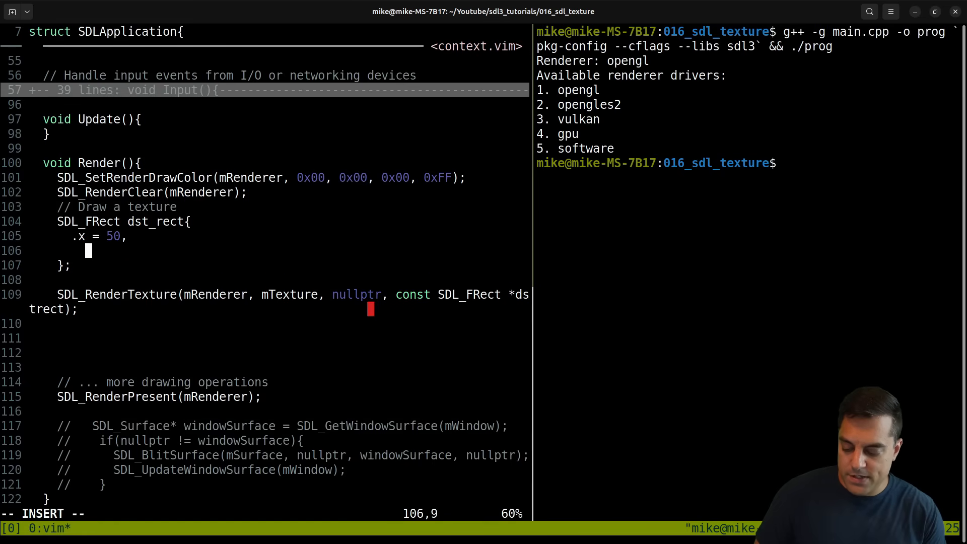
text(.y =)
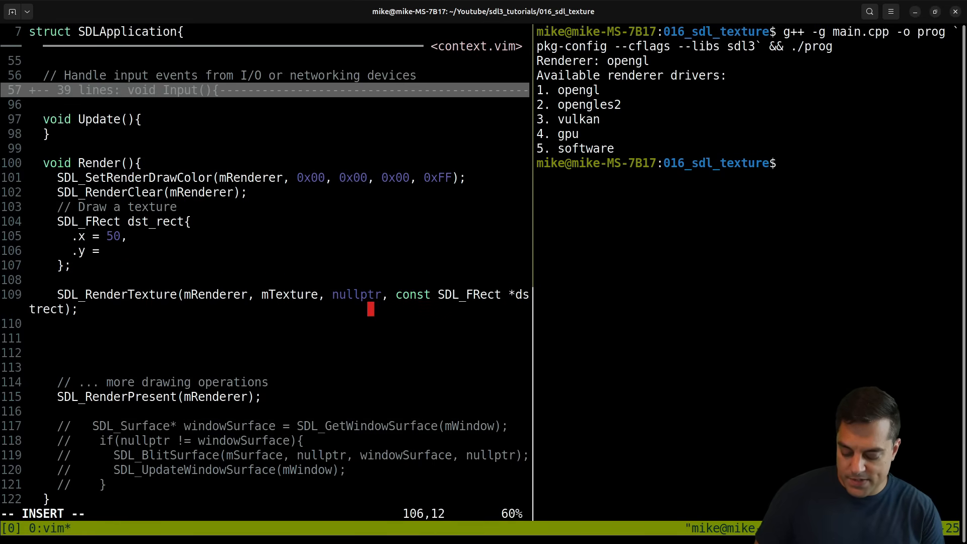
text(25,)
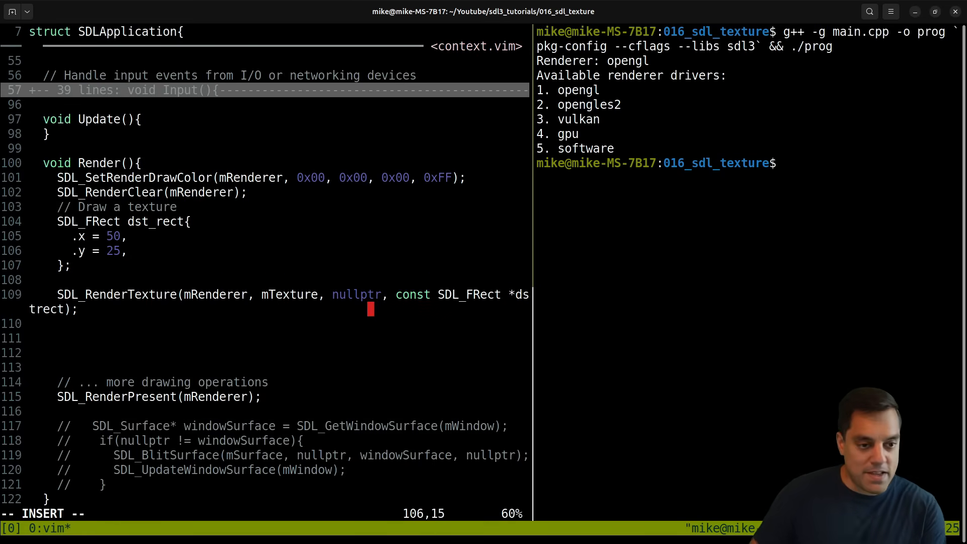
key(Return)
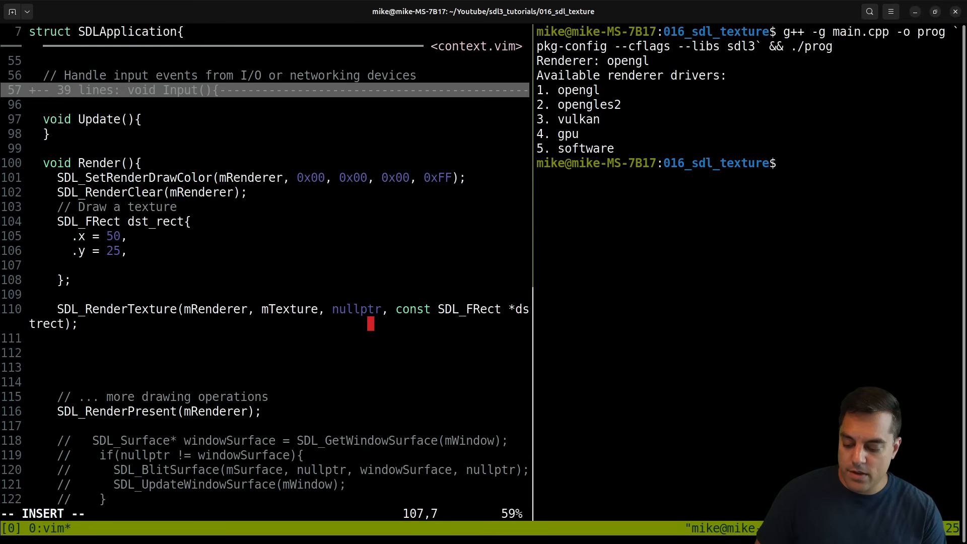
text(.w =)
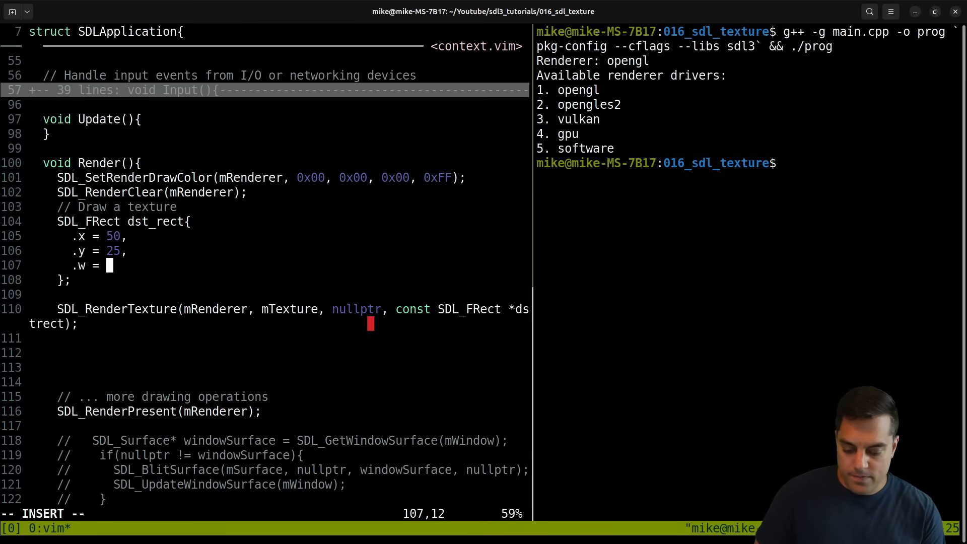
text(xdg-open)
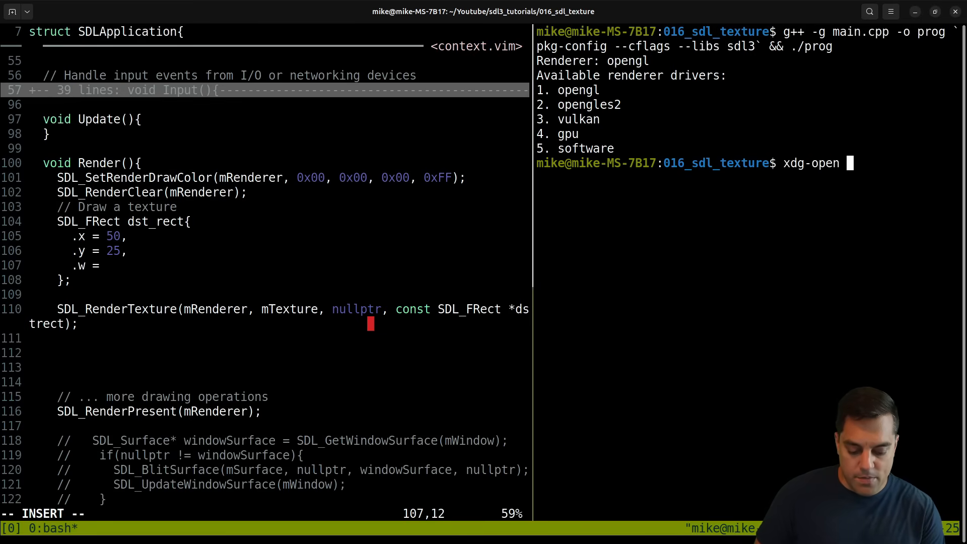
Read character.bmp's size (24 × 28 px) from the viewer's Image Properties, then close it
key(Return)
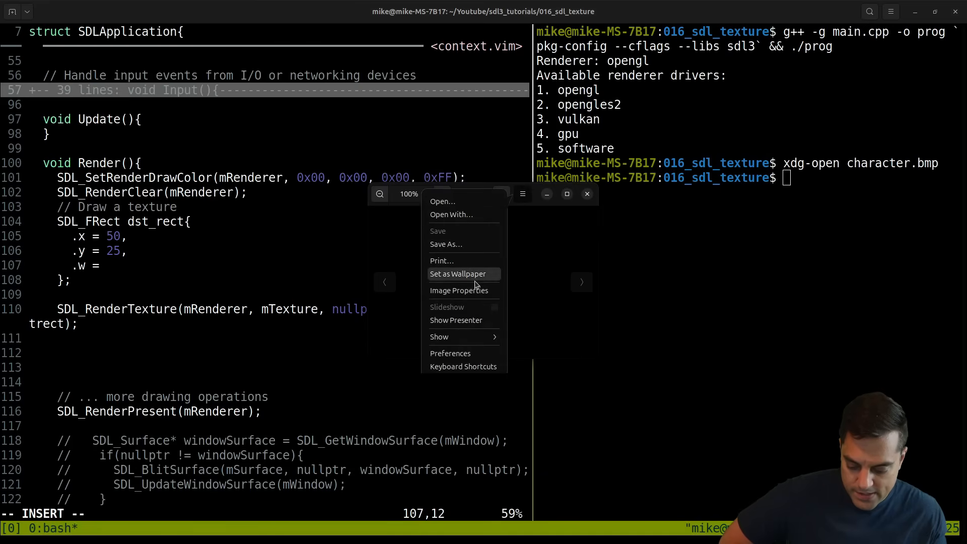
click(460, 290)
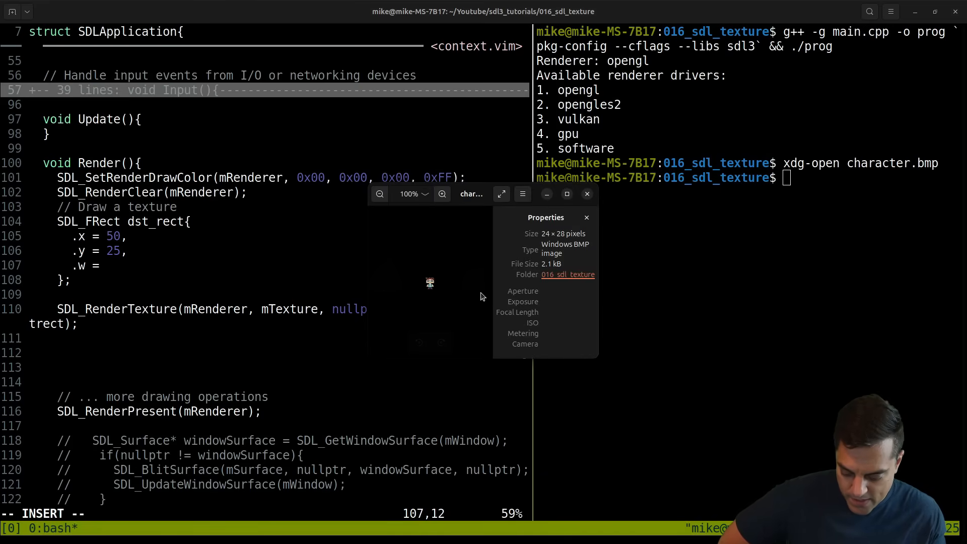
click(586, 194)
text( 24,)
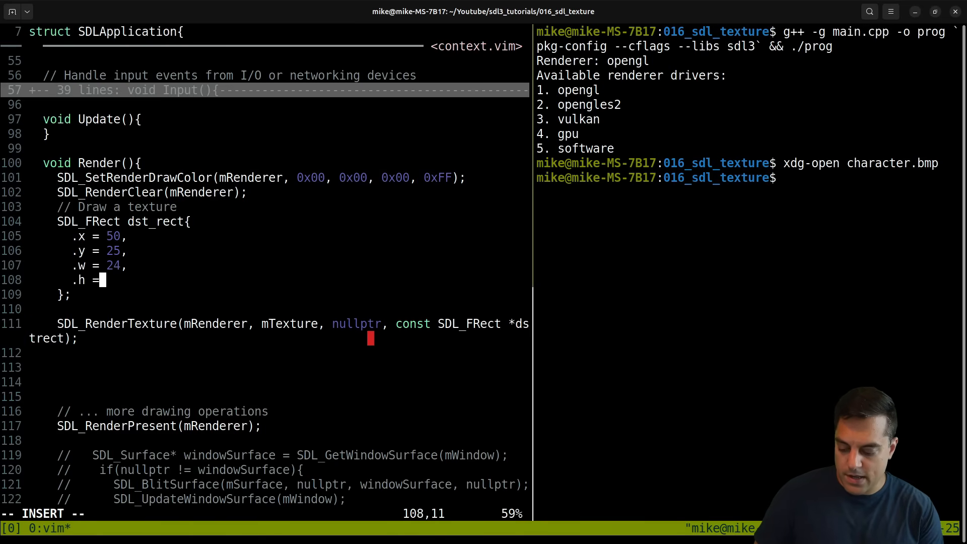
Finish dst_rect with .h = 28 and pass &dst_rect as SDL_RenderTexture's destination
text(28)
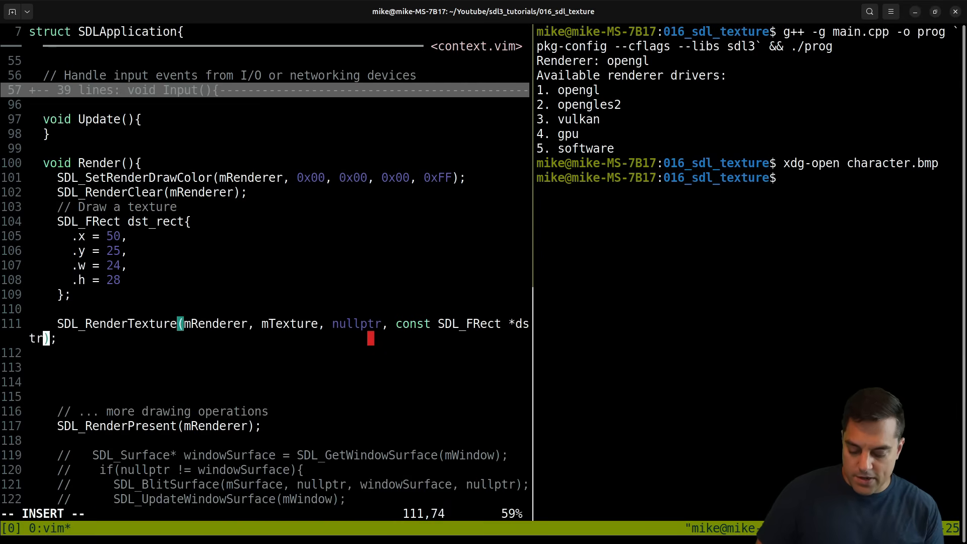
text(&d)
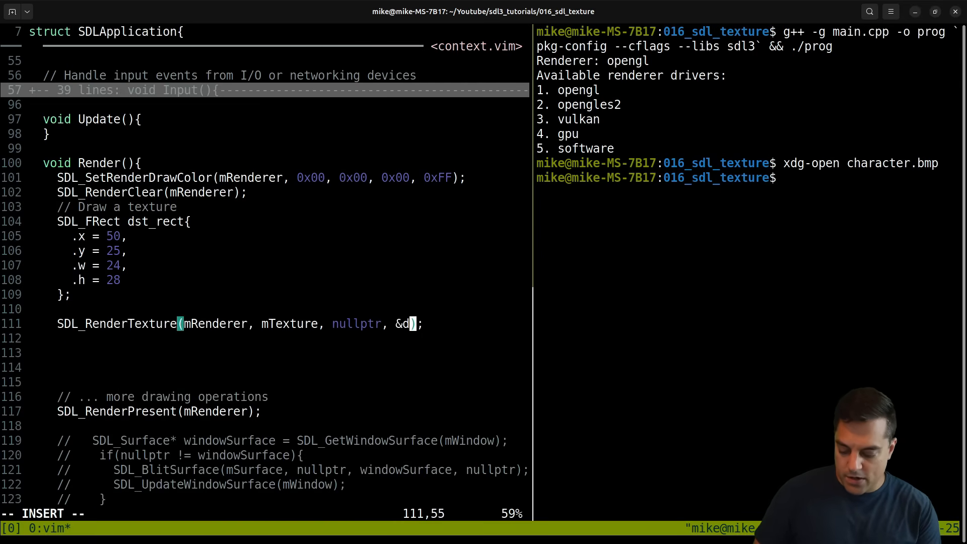
text(st_rect)
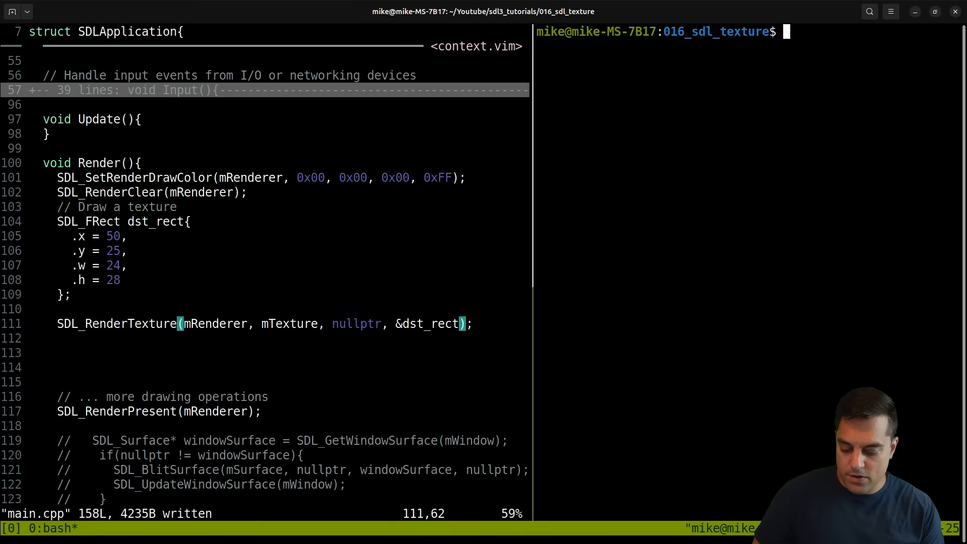
mouse_move(771, 210)
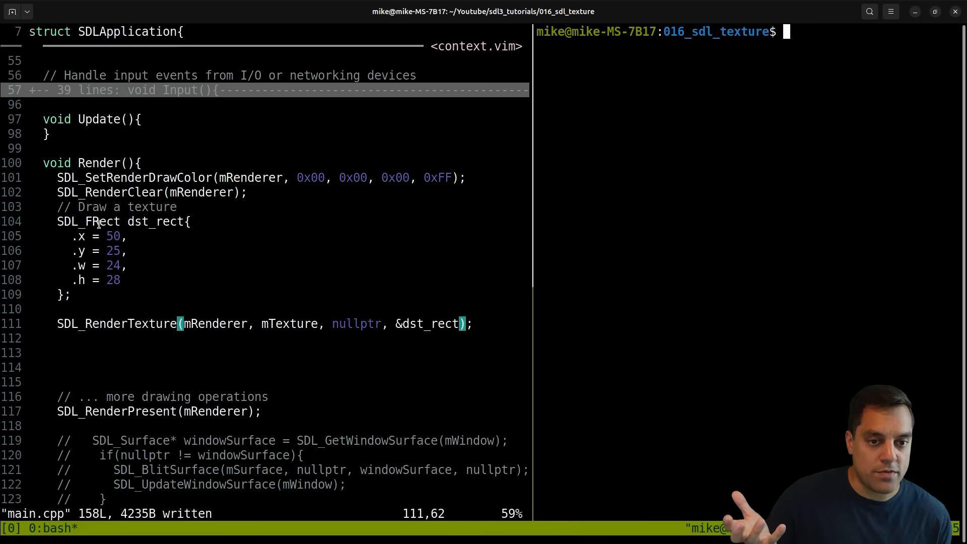
mouse_move(231, 314)
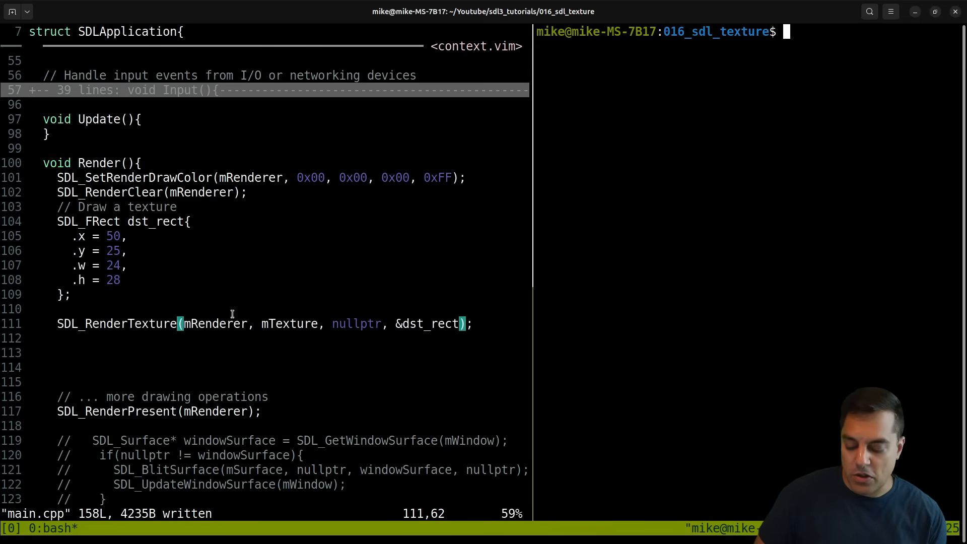
mouse_move(387, 267)
text(g++ -g main.cpp -o prog `pkg-config --cflags --libs sdl3` && ./prog)
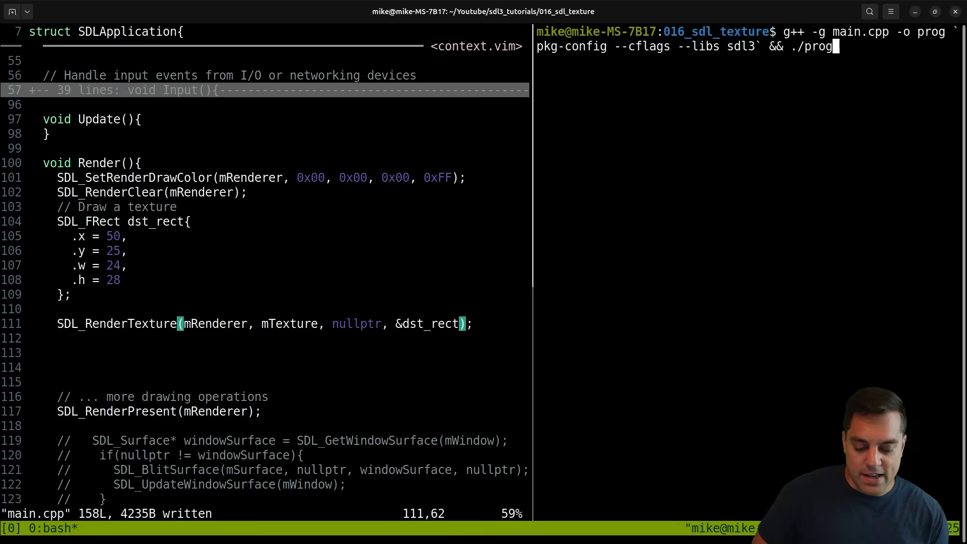
Build and run the demo, jump to the Logic code, and drag the sprite window around
key(Return)
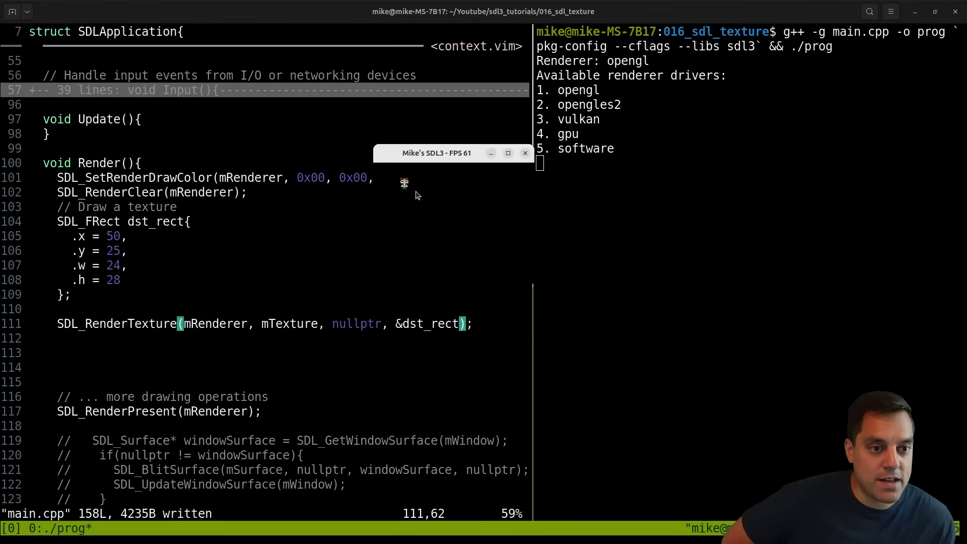
mouse_move(482, 281)
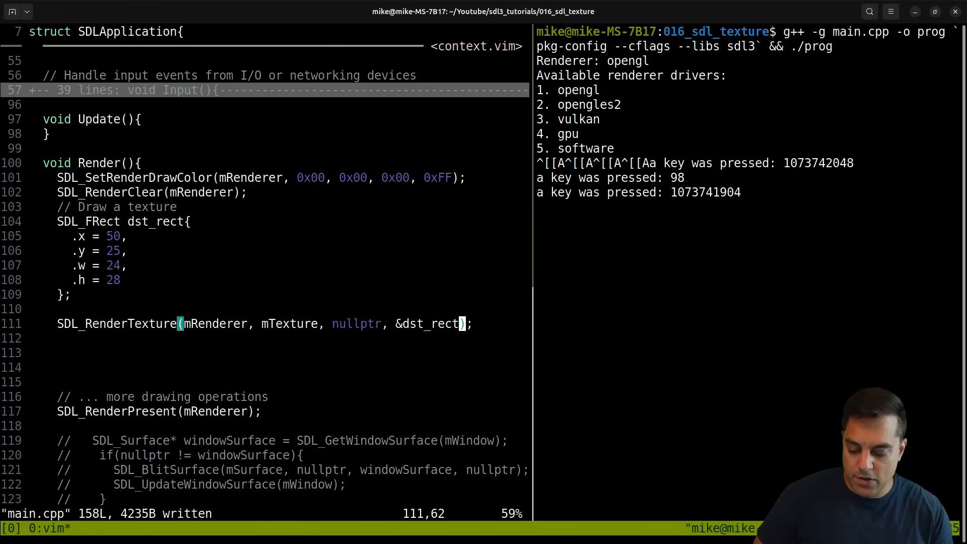
text(/Logic)
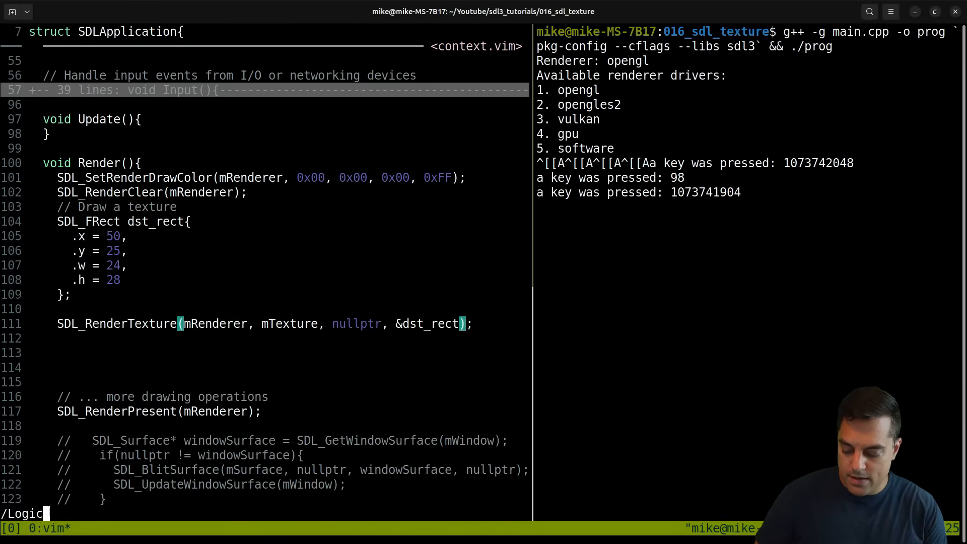
key(Return)
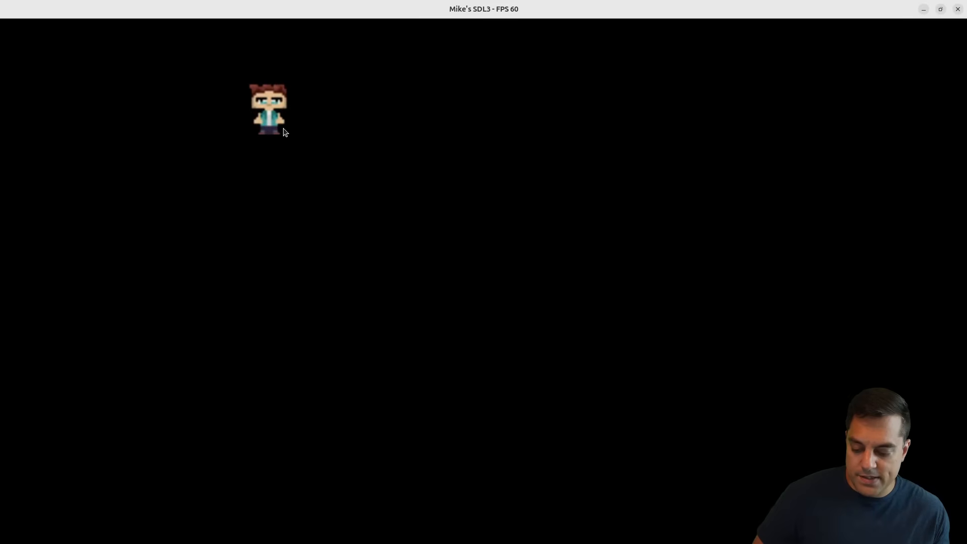
mouse_move(137, 40)
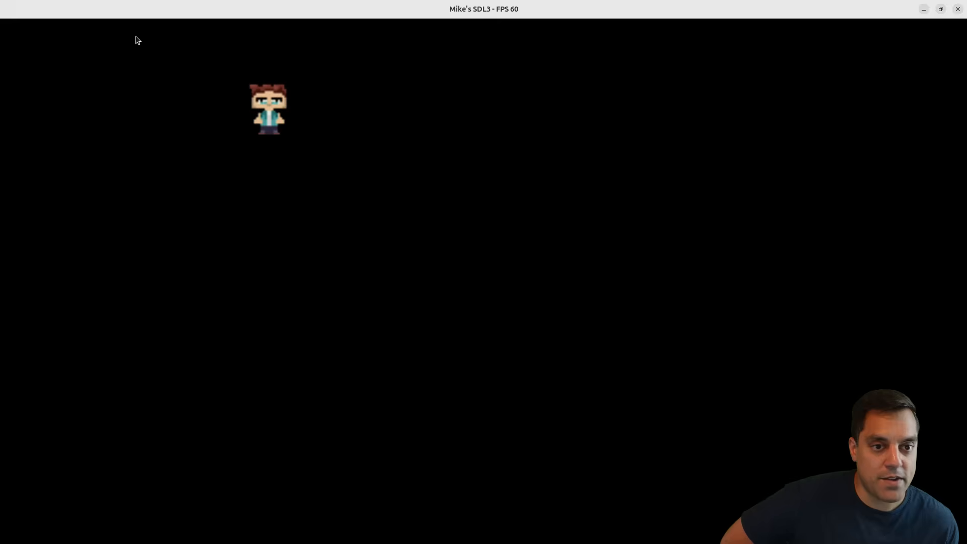
mouse_move(105, 92)
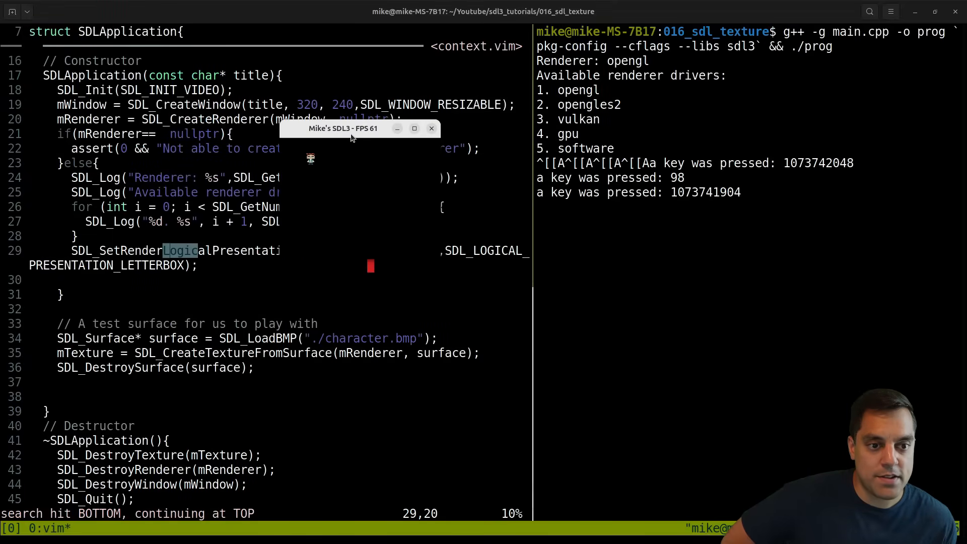
drag(343, 128, 369, 149)
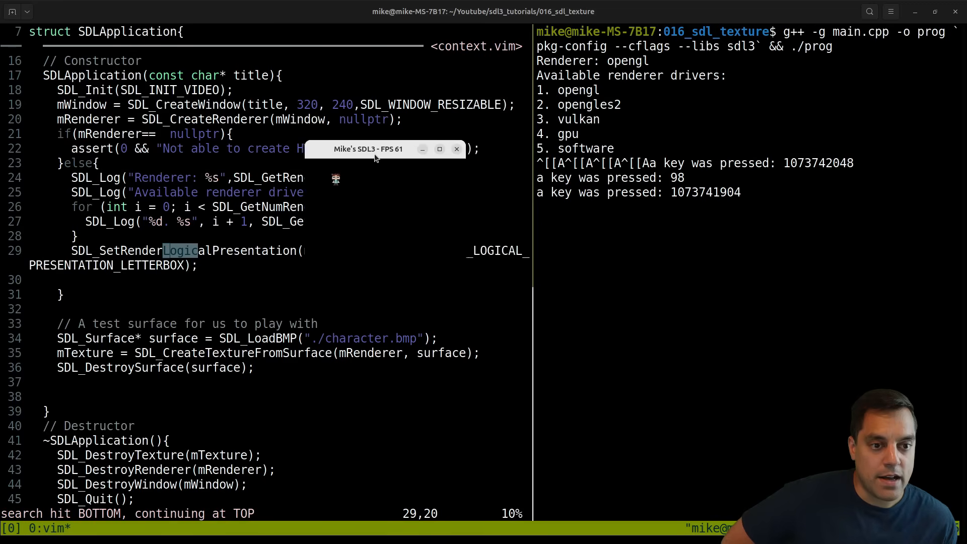
drag(369, 149, 326, 146)
text(xdg-open character.bmp /)
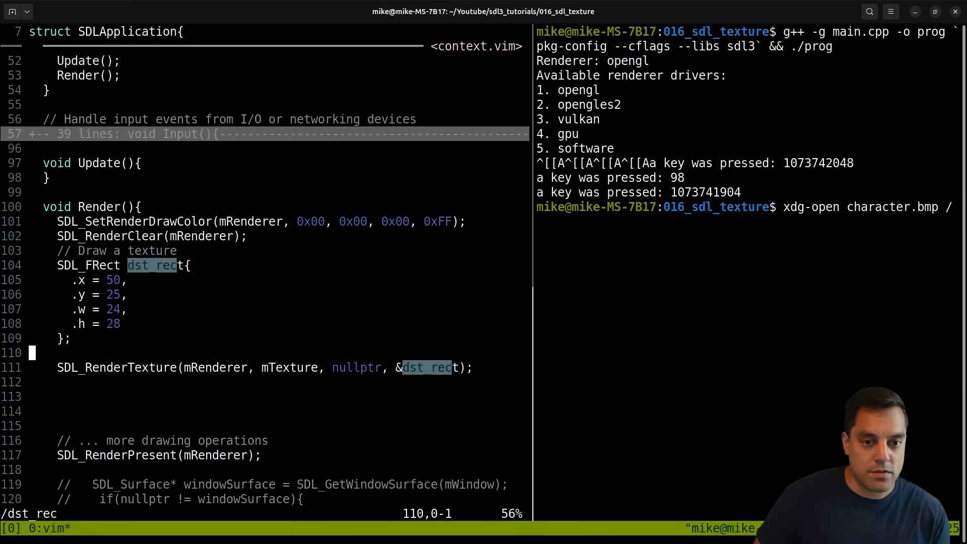
Add 'dst_rect.x += .01f;' before SDL_RenderTexture so the sprite moves each frame
key(o)
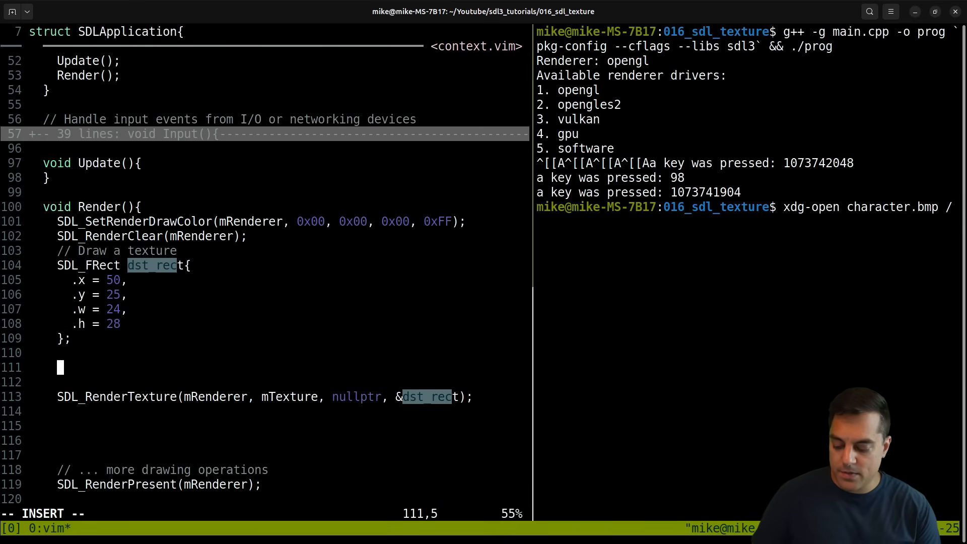
text(dst_rect)
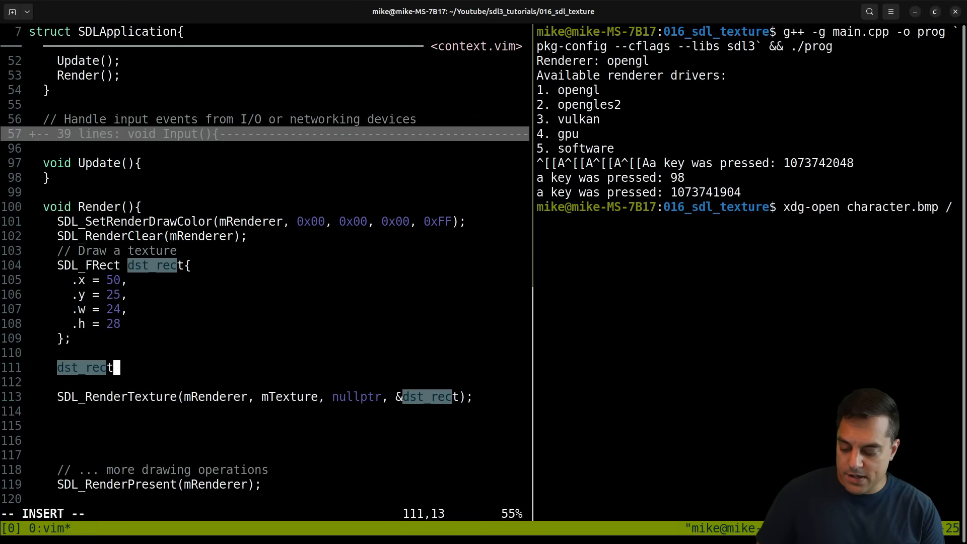
text(.x += .000)
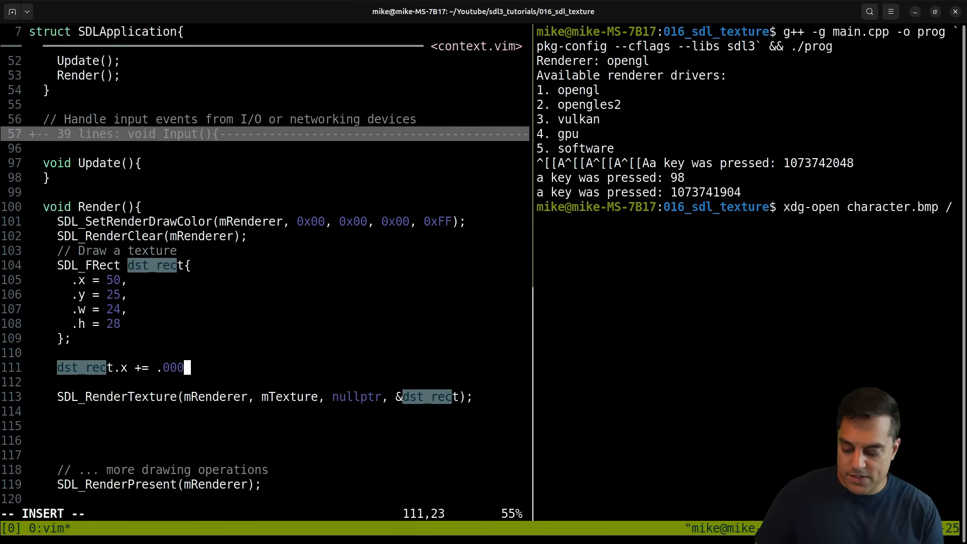
text(1f;)
click(264, 514)
text(:w)
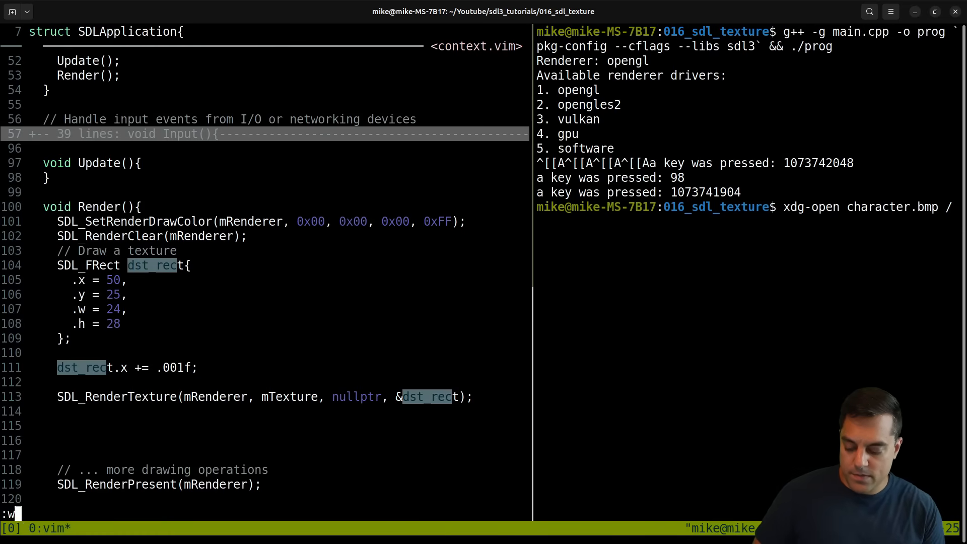
Rebuild and launch the demo, watch the sprite, then close the window
text(exit)
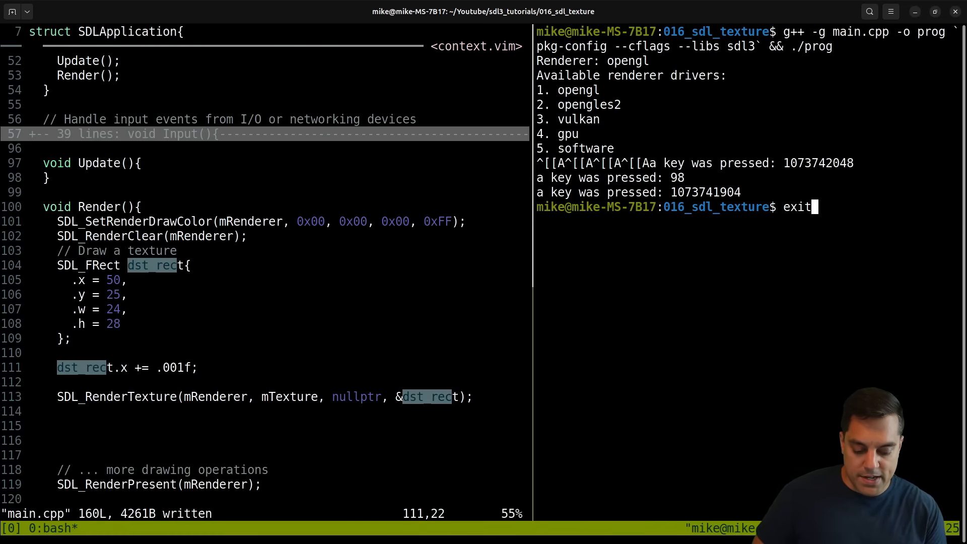
key(Return)
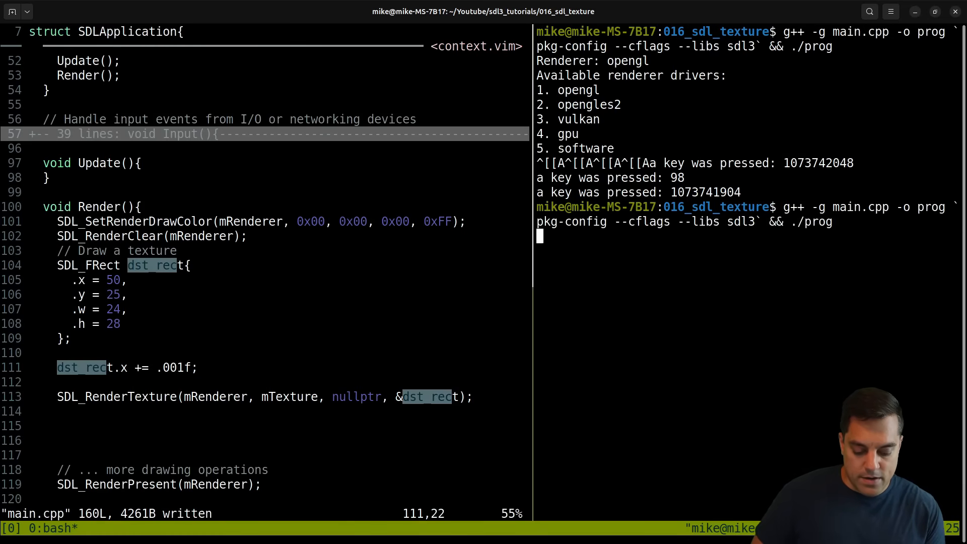
key(Return)
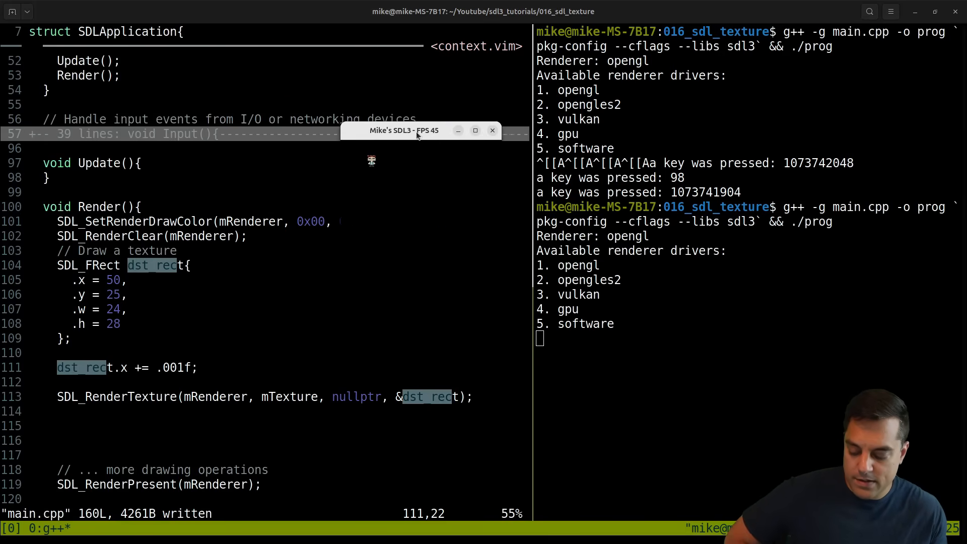
click(492, 130)
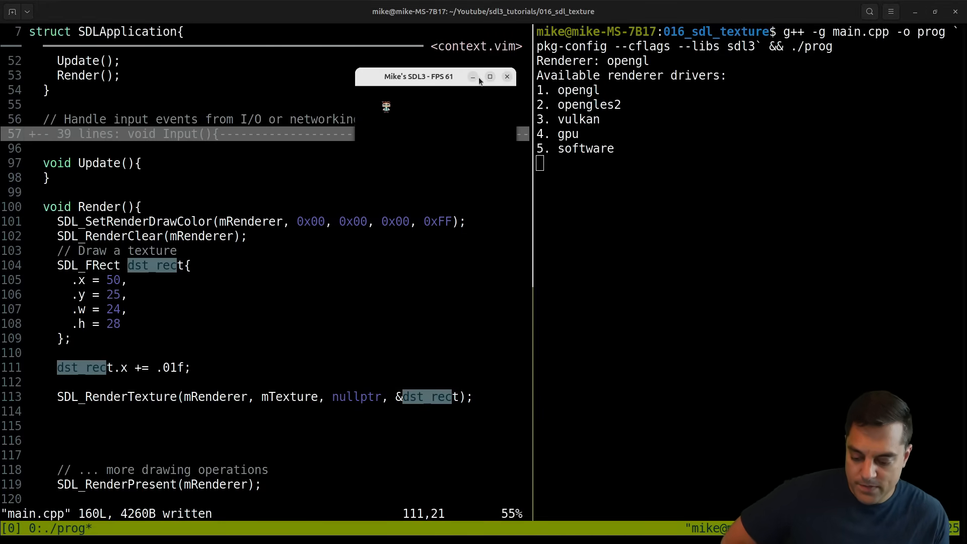
click(490, 75)
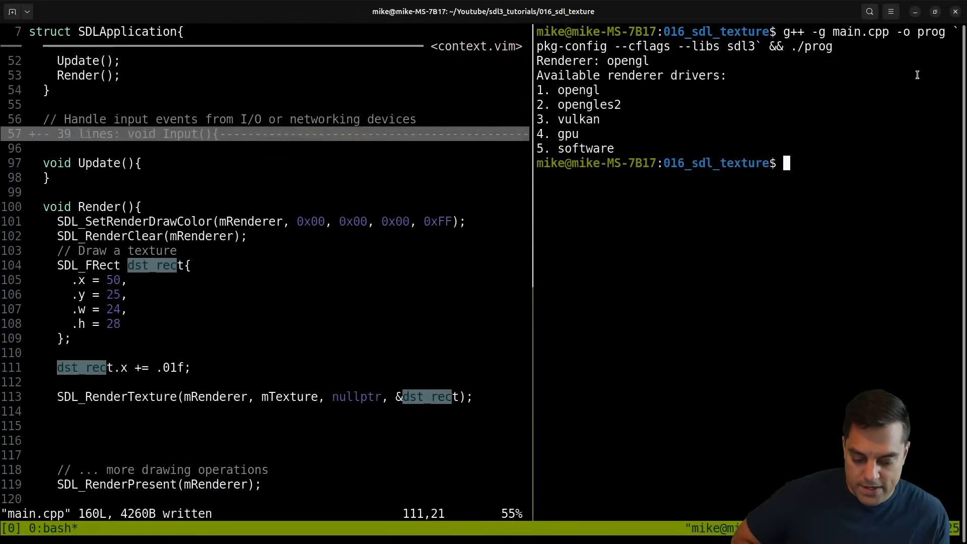
Change the increment to 1.f, save, rebuild and run the demo, then close it
key(x)
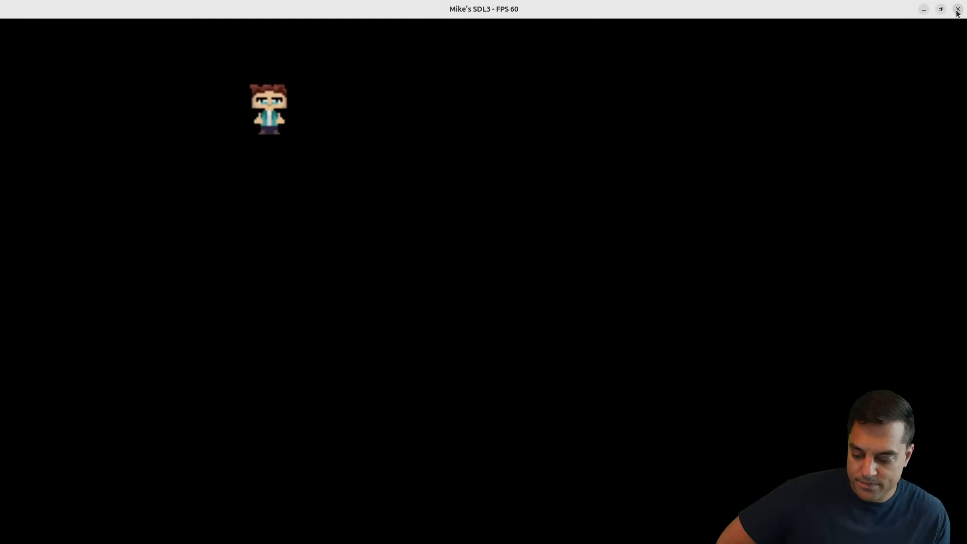
click(957, 9)
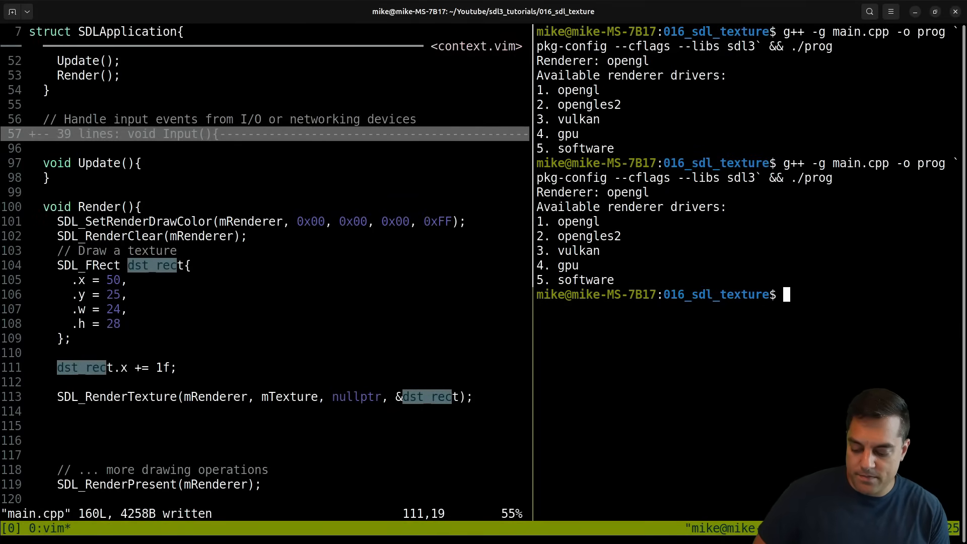
text(.)
key(Return)
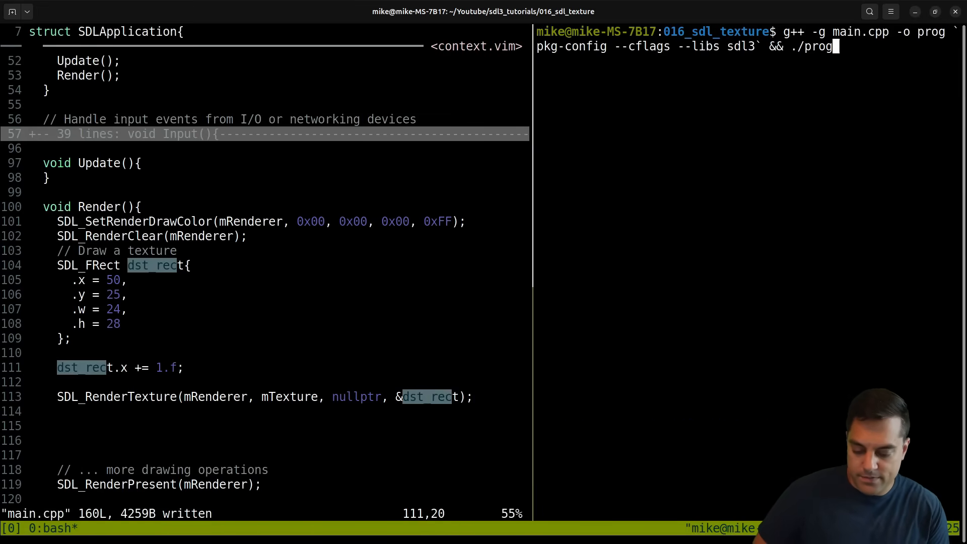
key(Return)
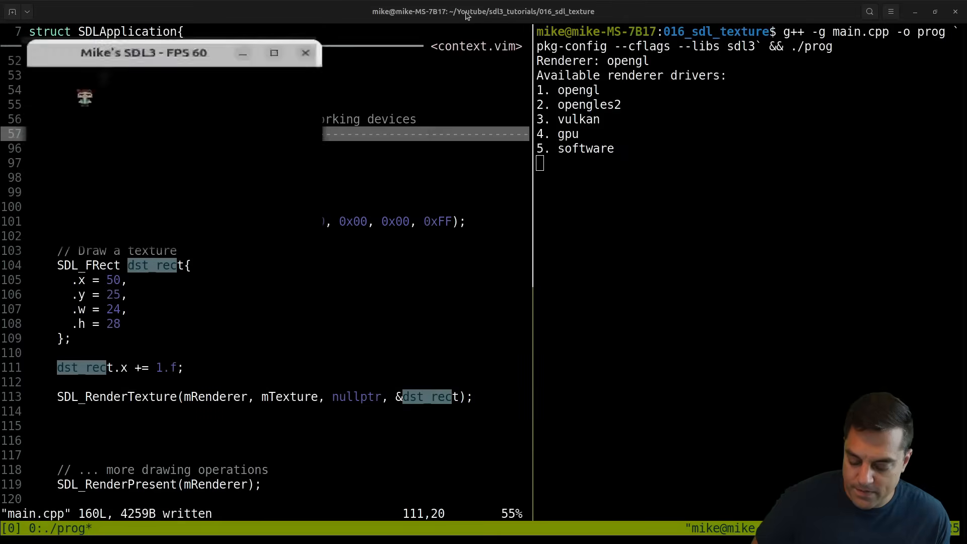
click(304, 52)
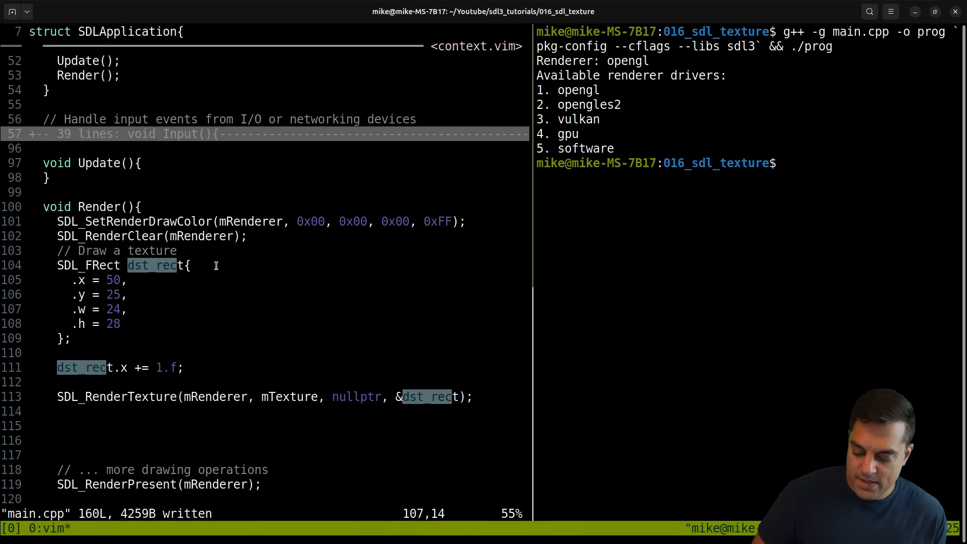
mouse_move(213, 324)
text(:w)
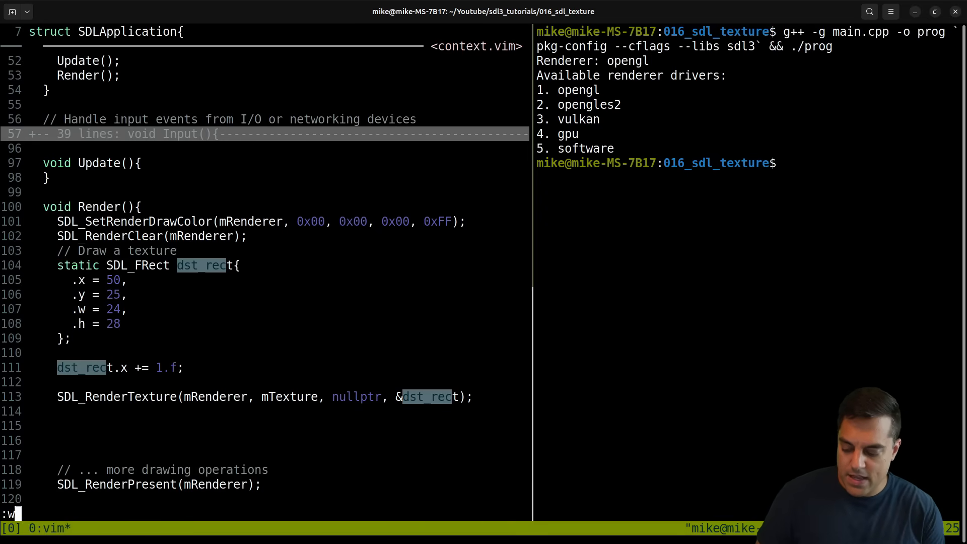
Save the static dst_rect with 0.1f increment, rebuild, and maximize the demo window
key(Return)
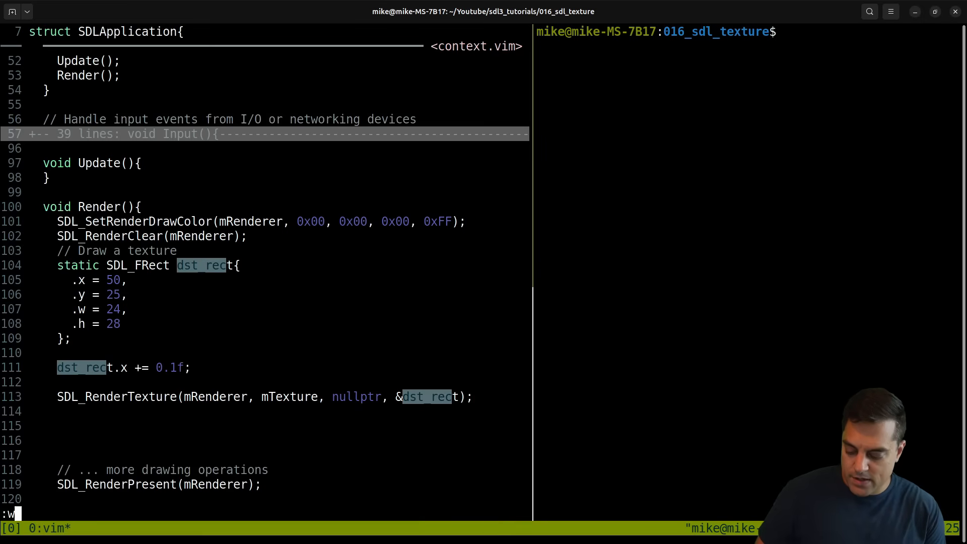
key(Return)
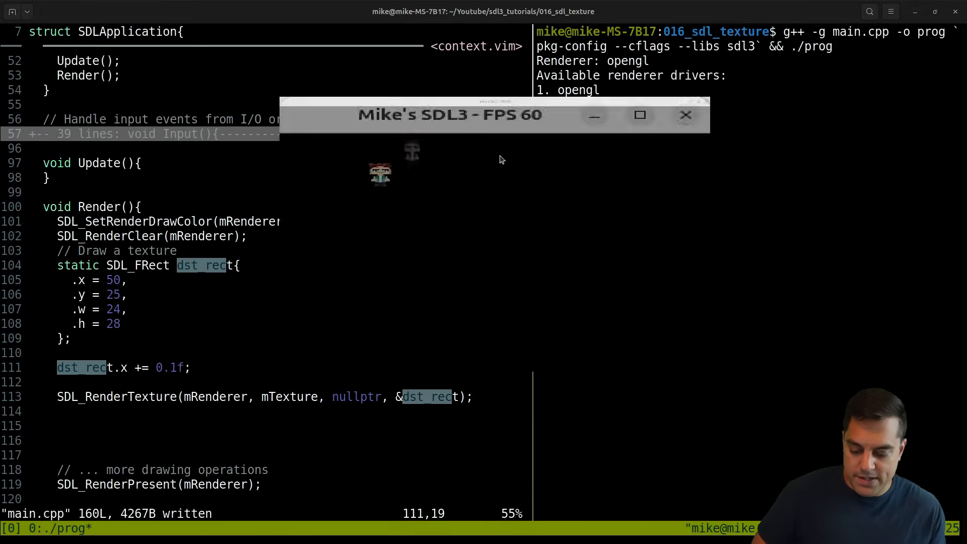
click(640, 115)
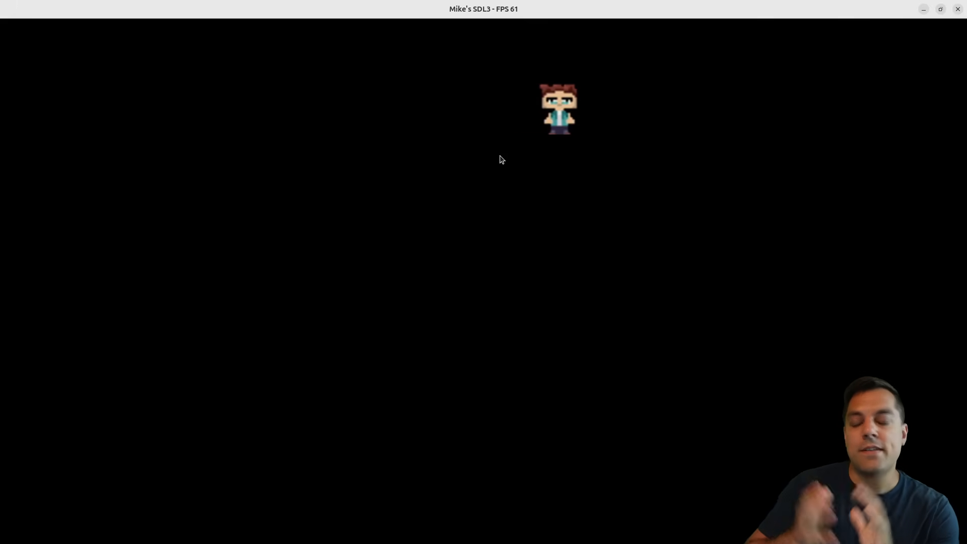
Watch the sprite slide right until it leaves the maximized window
key(Right)
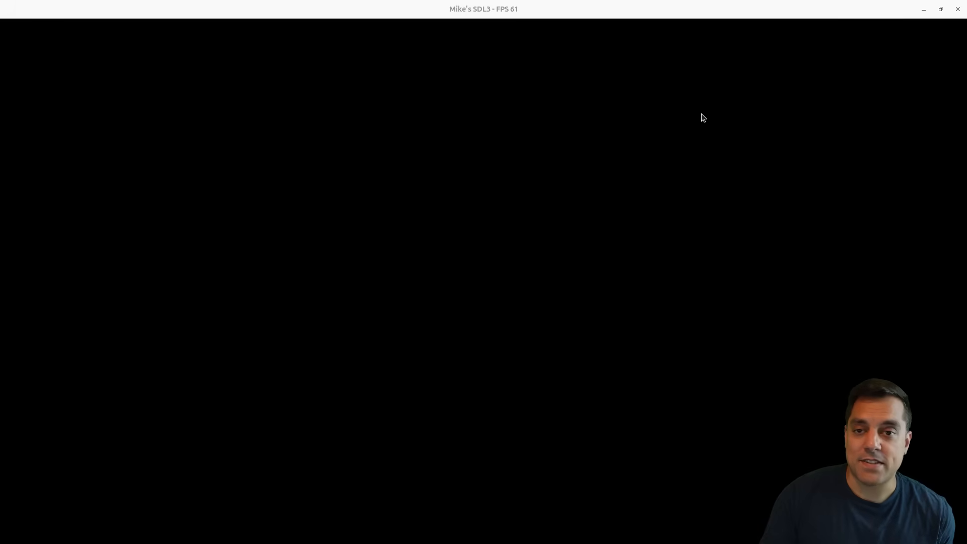
mouse_move(775, 115)
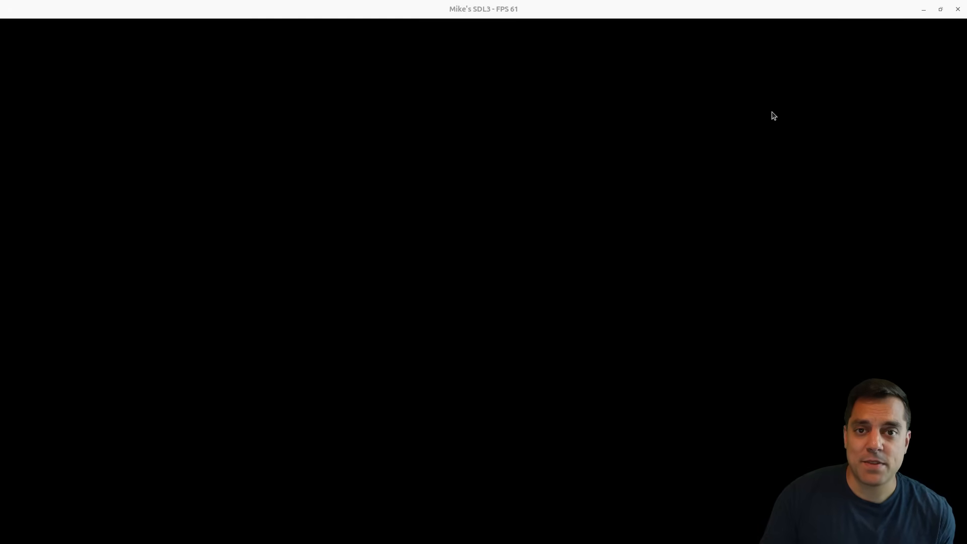